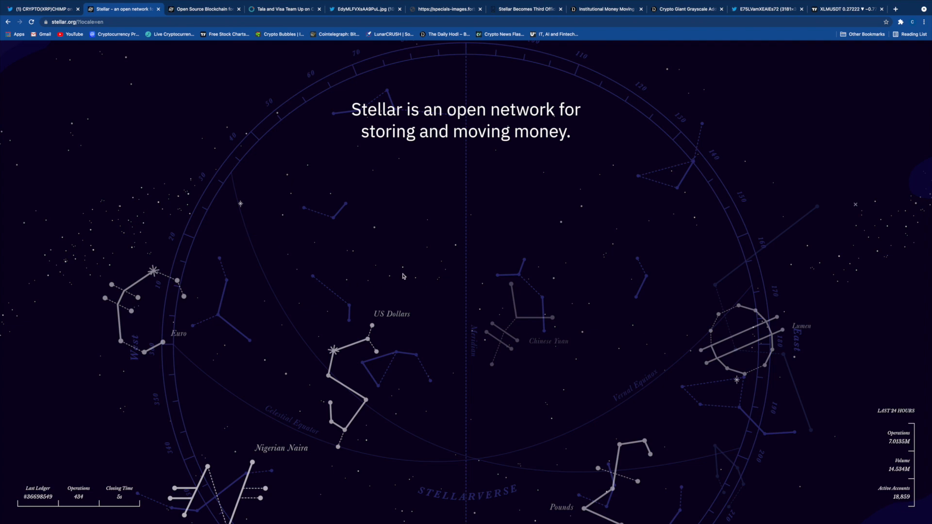
pyautogui.moveTo(409, 269)
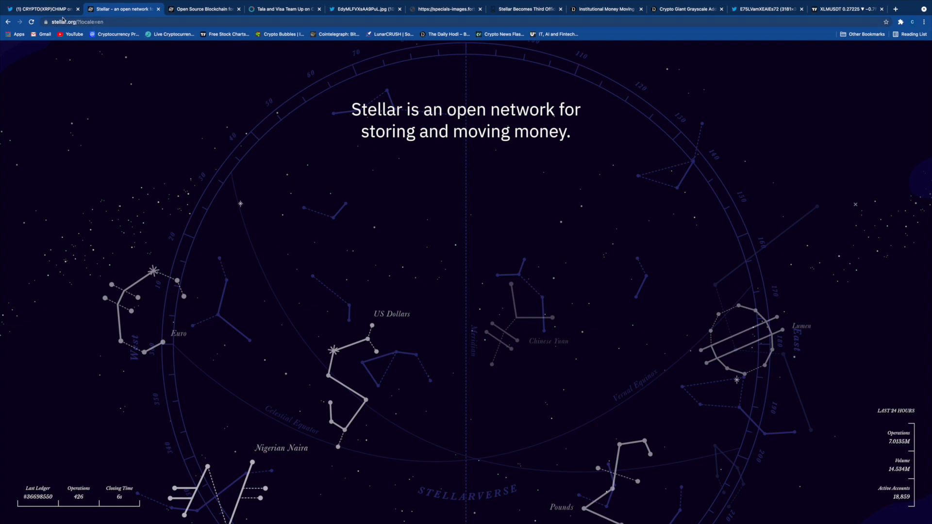
# Switch to the Twitter tab with the tweet calling $XRP and $XLM brother and sister.
pyautogui.click(41, 9)
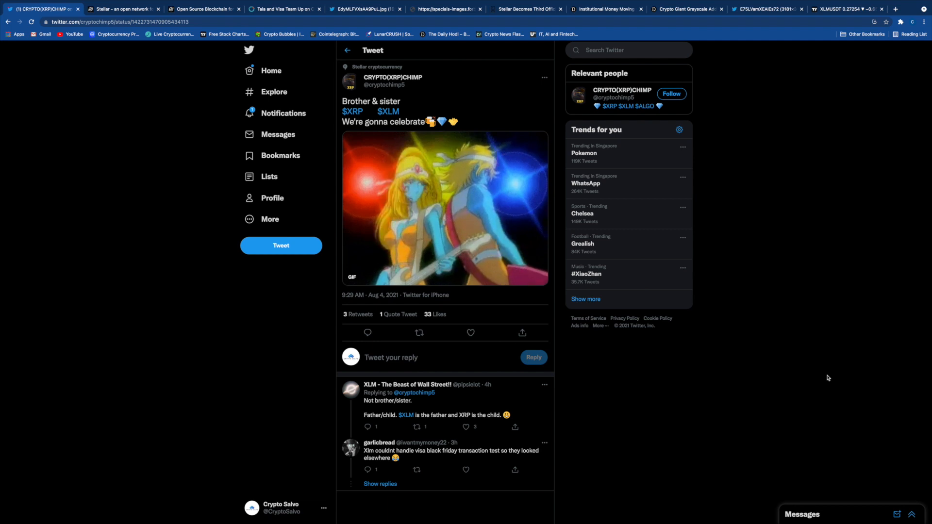
pyautogui.moveTo(725, 251)
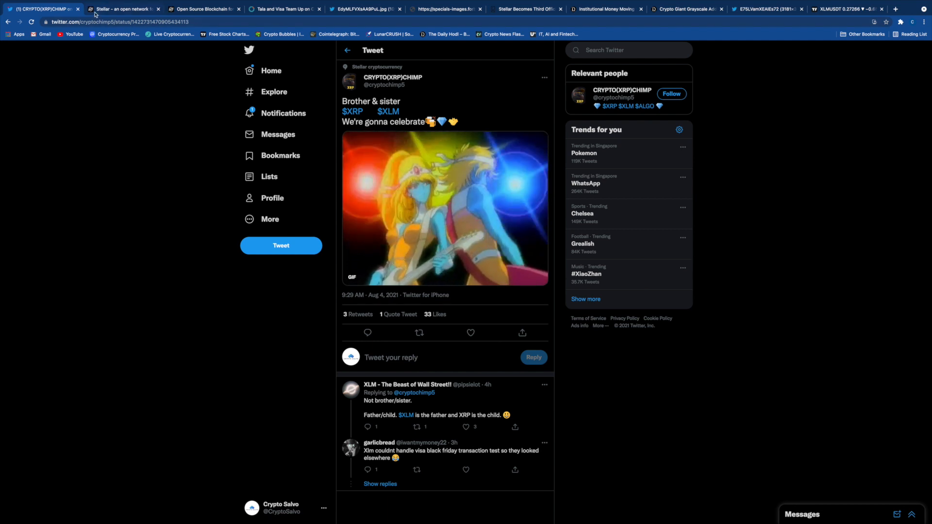
# Return to the stellar.org homepage and its constellation map of currencies with 24-hour stats.
pyautogui.click(122, 8)
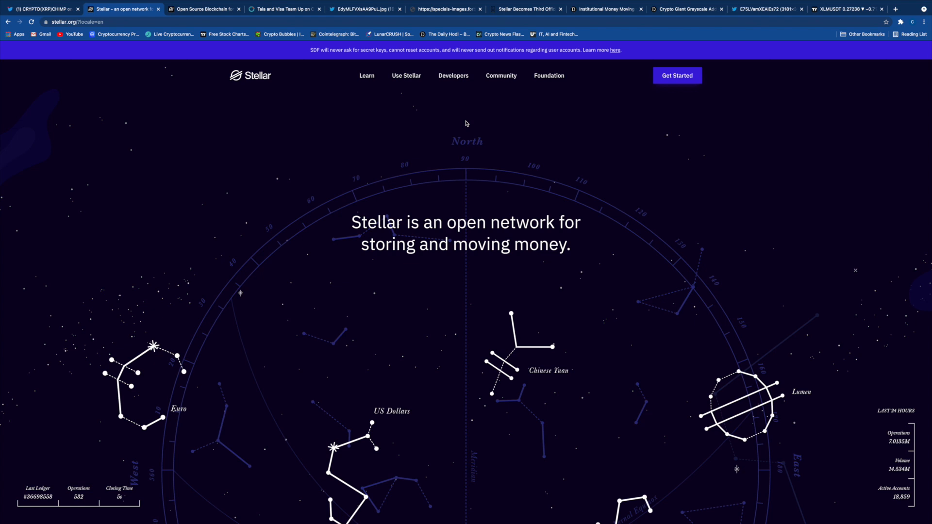
pyautogui.moveTo(641, 421)
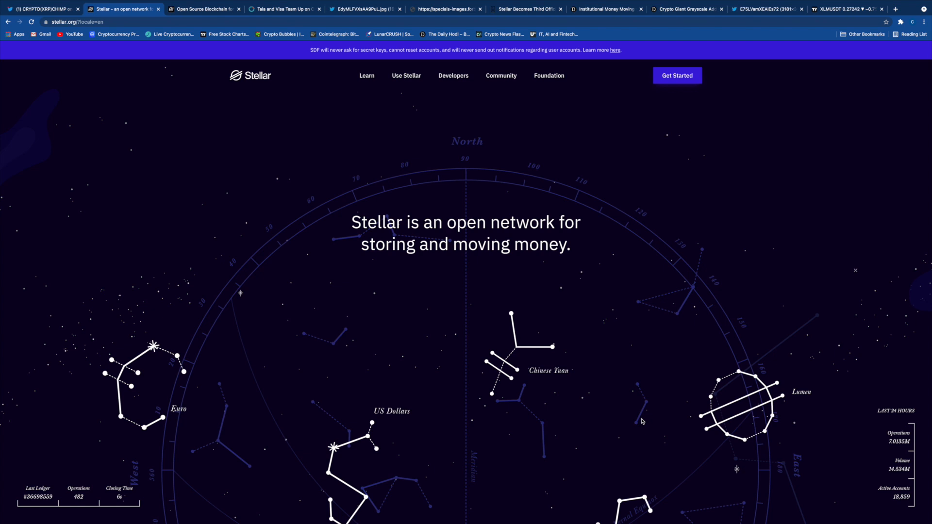
pyautogui.scroll(-3)
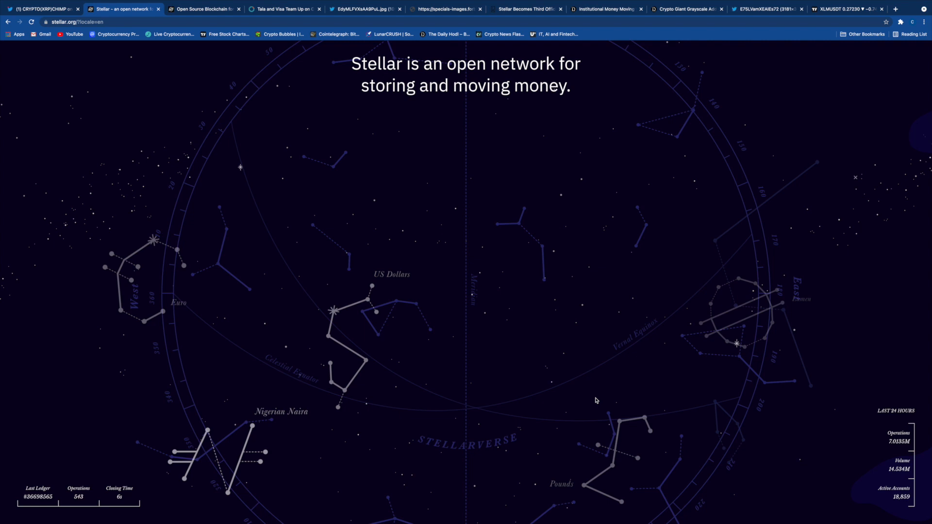
pyautogui.moveTo(604, 396)
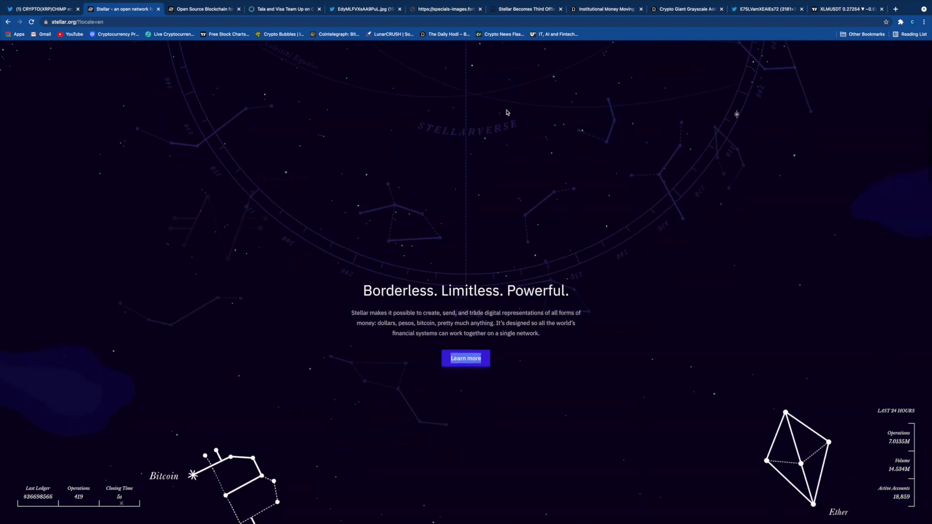
# Scroll down the homepage to the Global Payment Apps section with its sample balance app.
pyautogui.scroll(-3)
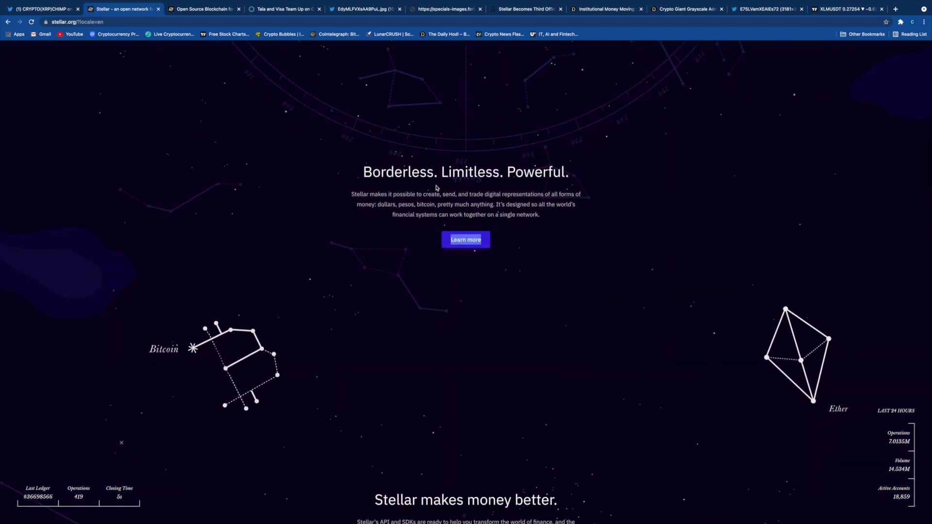
pyautogui.scroll(-3)
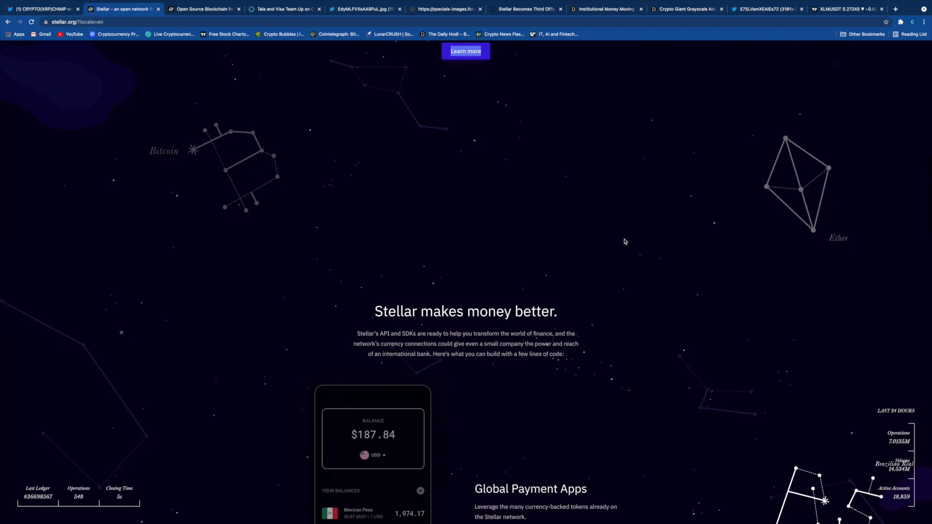
pyautogui.scroll(-3)
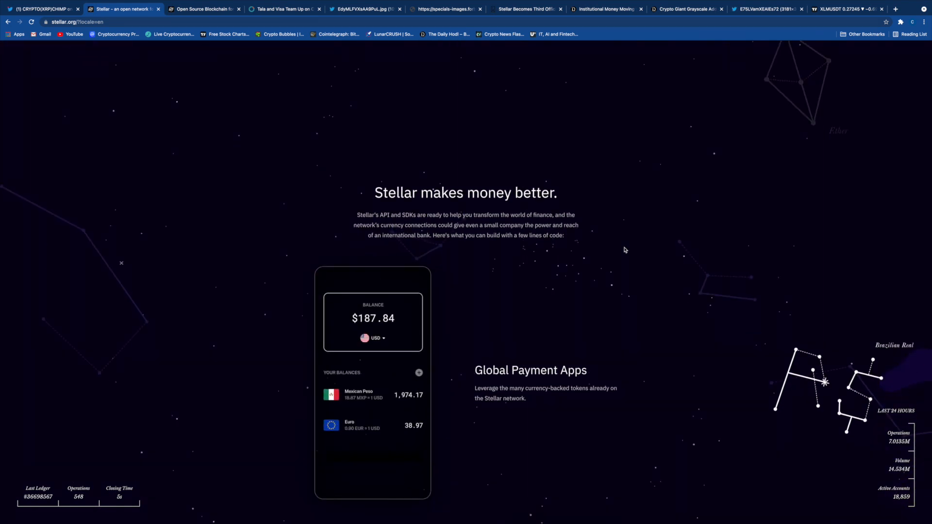
pyautogui.scroll(-3)
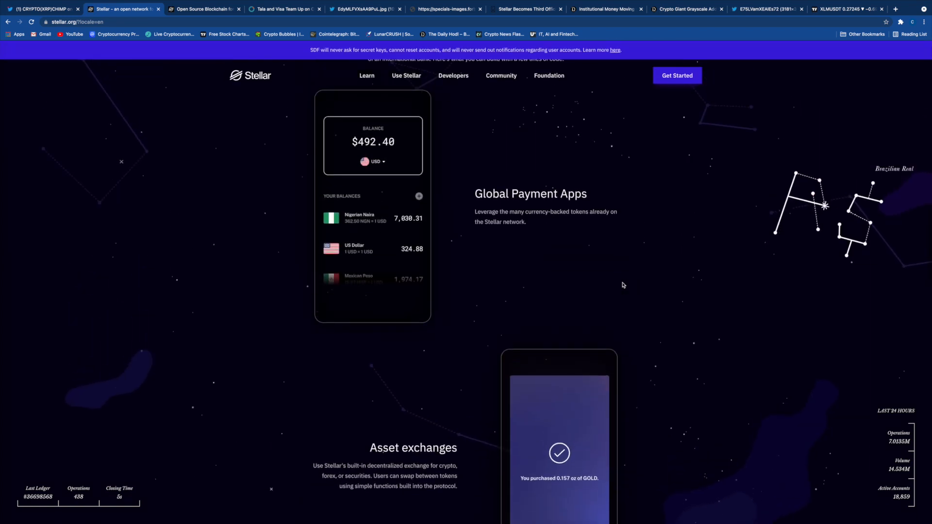
pyautogui.scroll(-3)
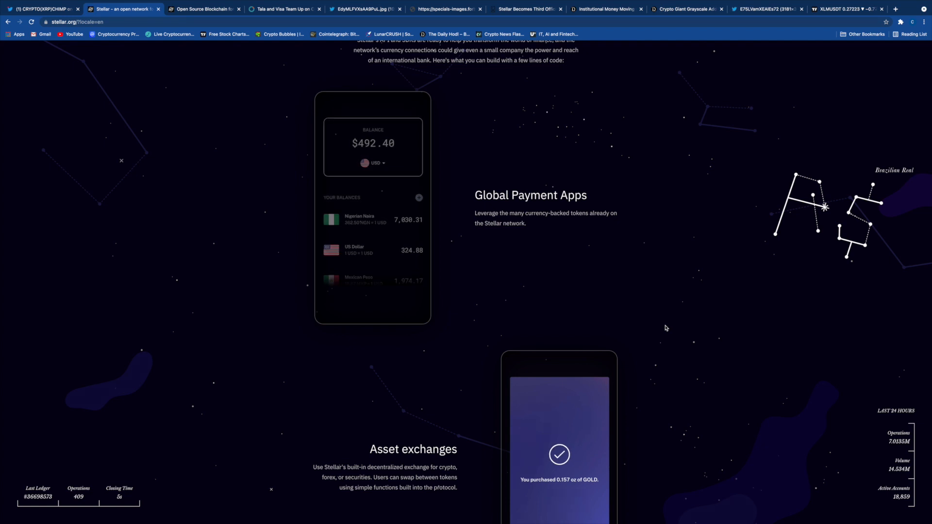
# Scroll to the Asset exchanges section and interact with its BTC-to-GOLD swap demo.
pyautogui.scroll(-3)
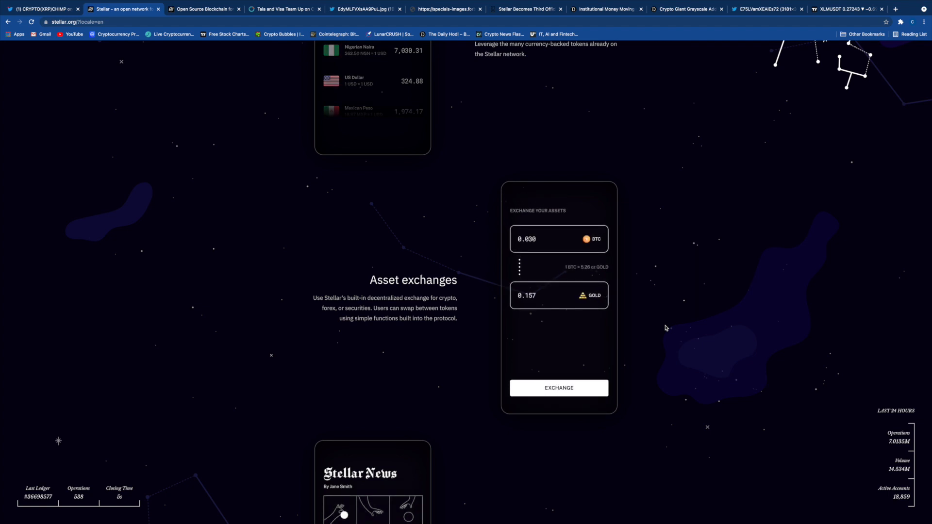
pyautogui.click(558, 387)
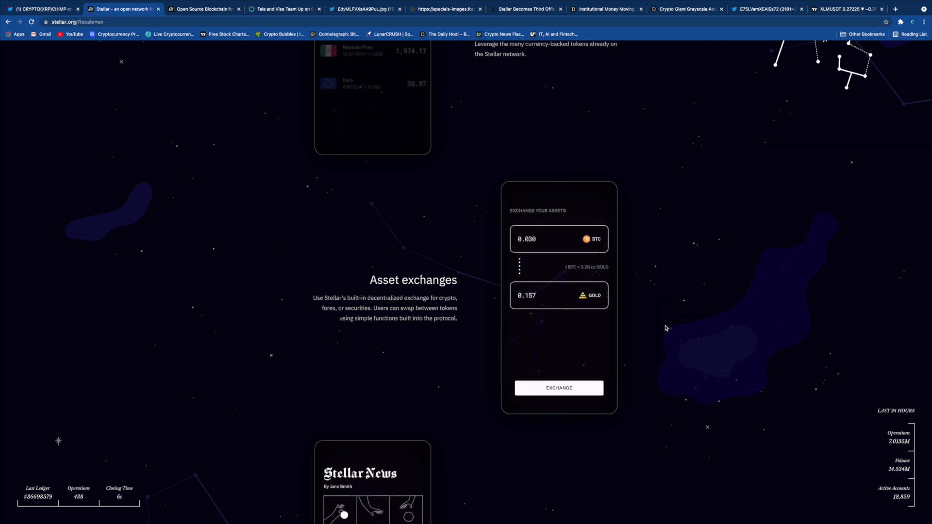
pyautogui.click(558, 387)
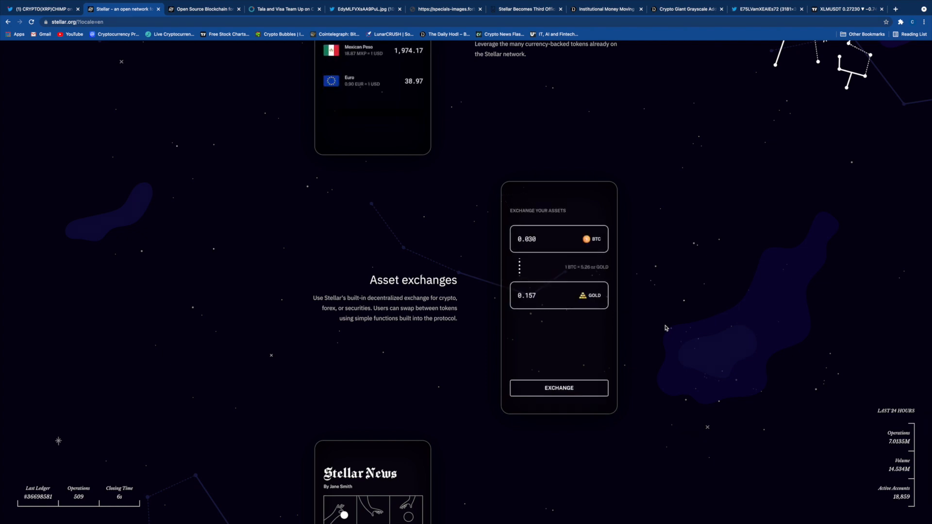
# Scroll the homepage so its opening open-network banner is back in view.
pyautogui.scroll(-3)
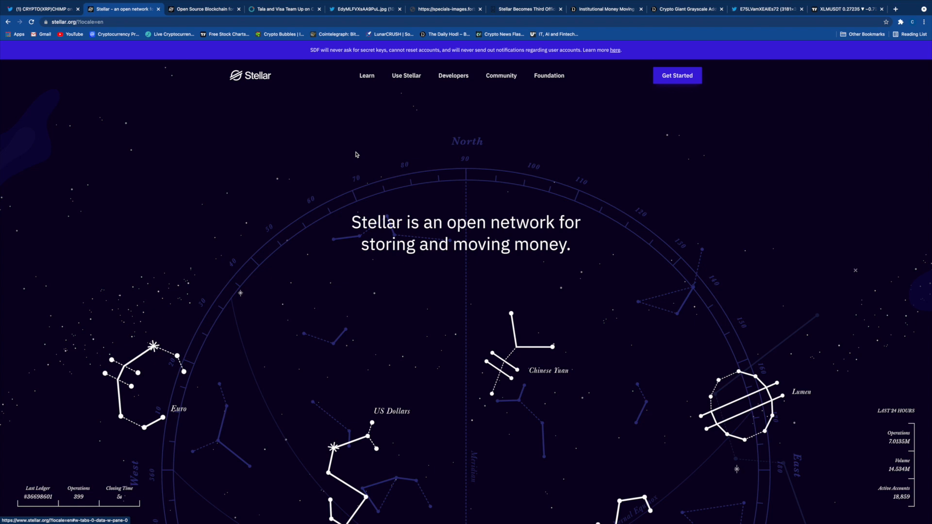
# Keep the banner's starry network map of currencies like US Dollars and Naira on screen.
pyautogui.scroll(-3)
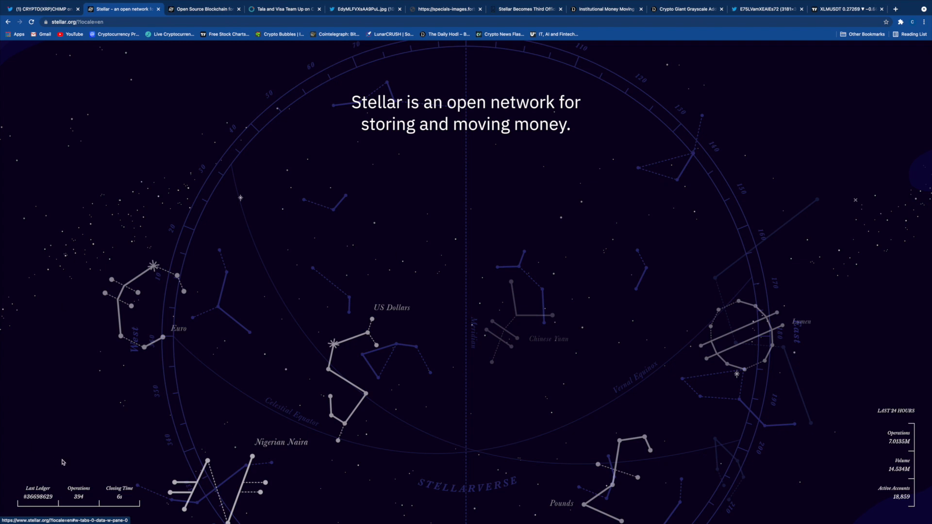
pyautogui.scroll(-3)
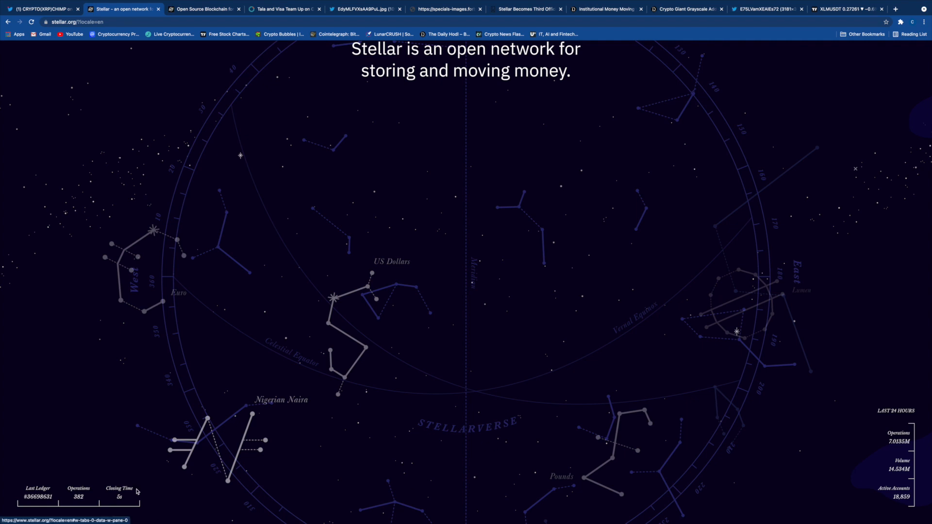
pyautogui.moveTo(517, 386)
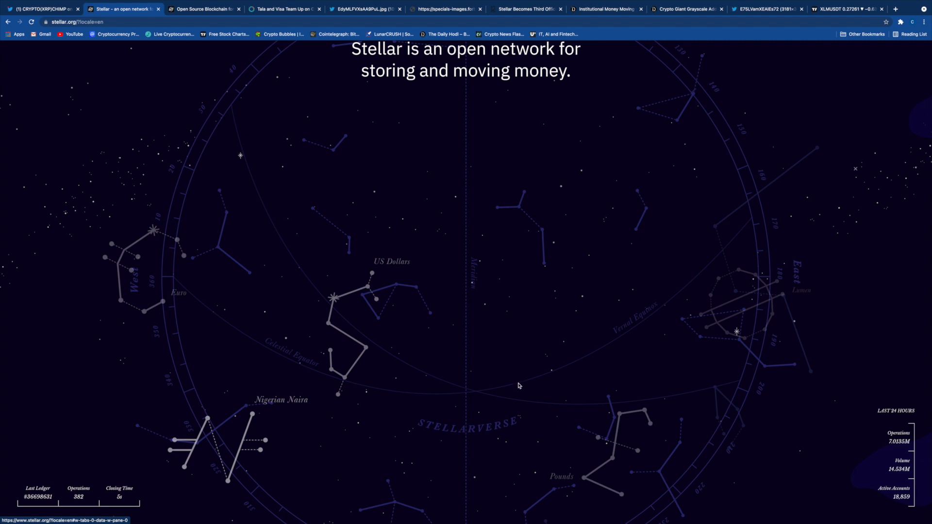
pyautogui.moveTo(455, 398)
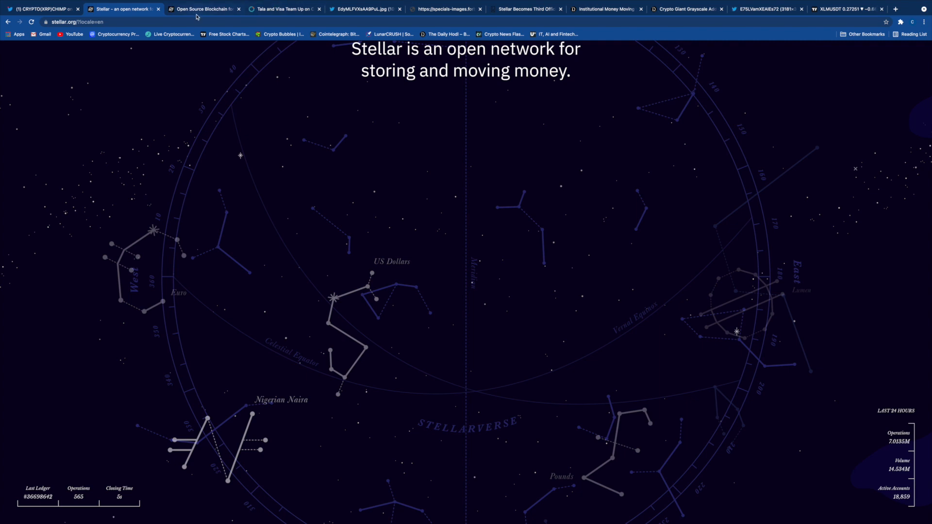
# Switch to the Intro to Stellar article and read down through 'How does Stellar work?'.
pyautogui.click(203, 9)
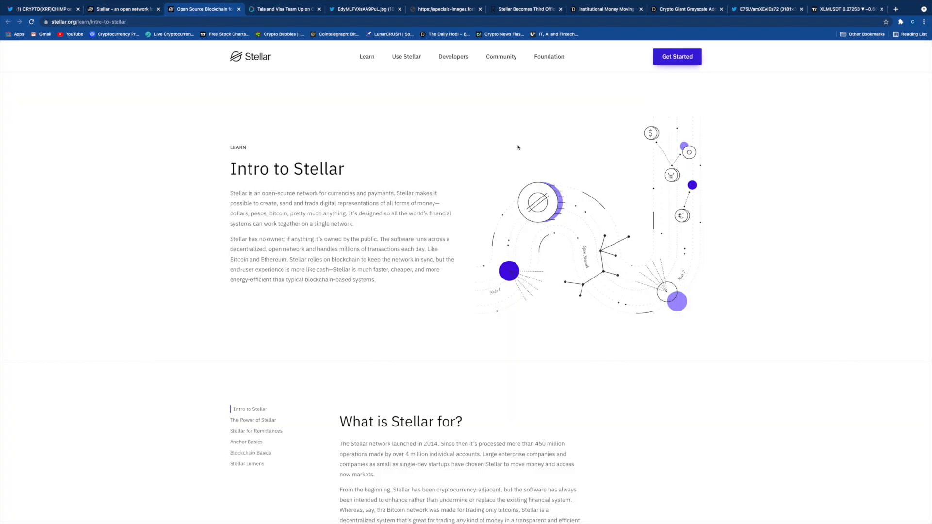
pyautogui.scroll(-3)
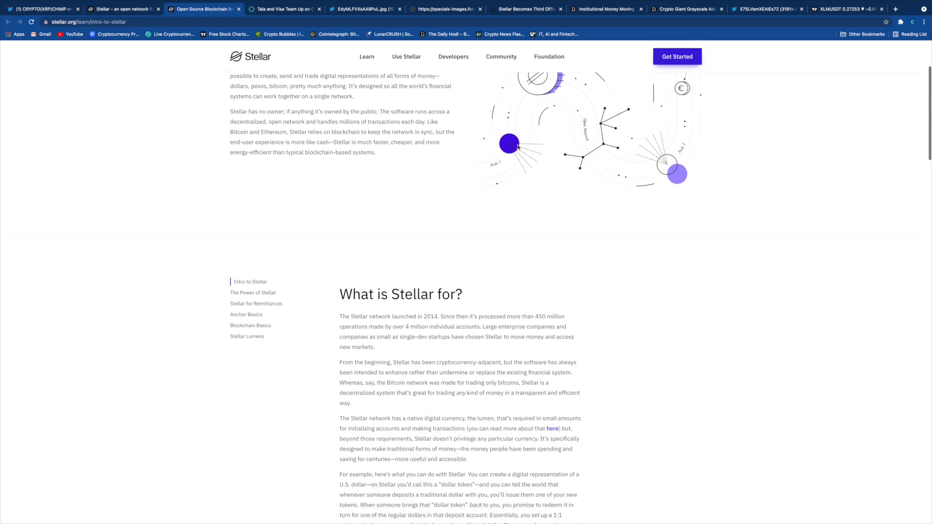
pyautogui.scroll(-3)
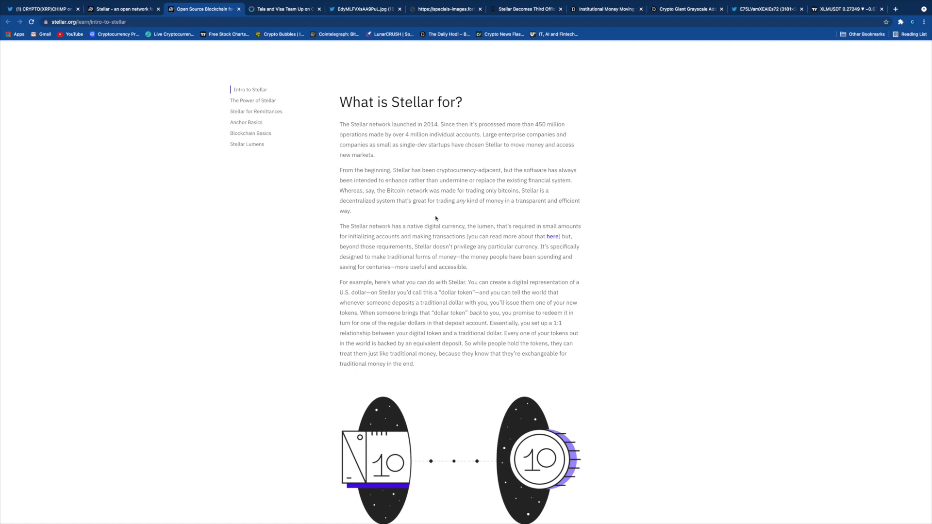
pyautogui.scroll(-3)
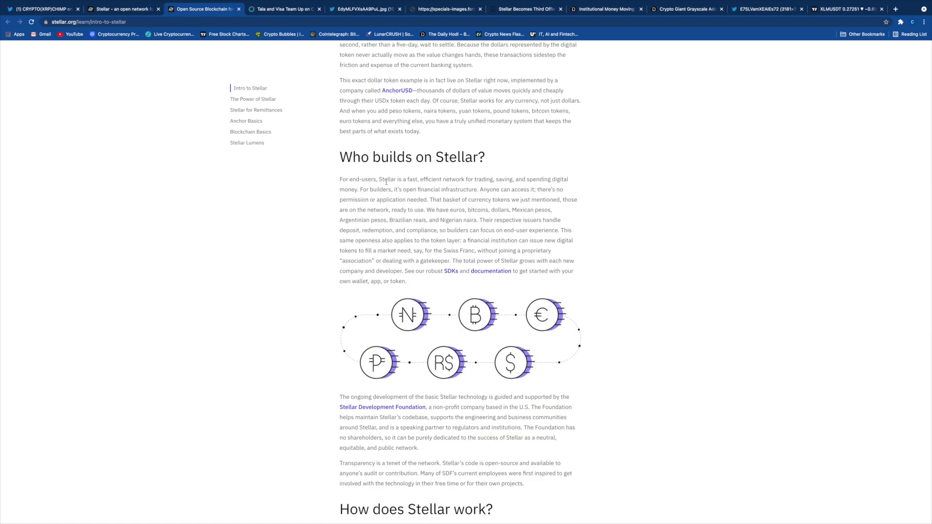
pyautogui.moveTo(443, 196)
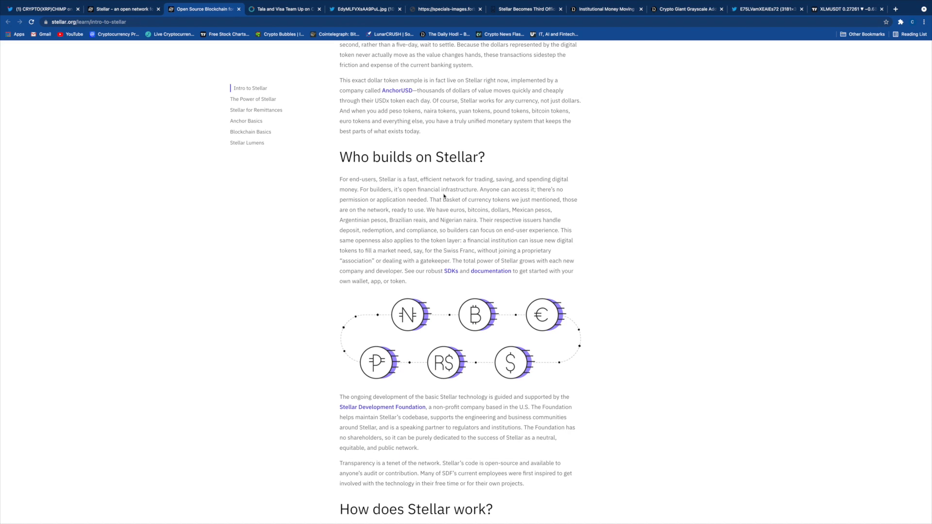
pyautogui.scroll(-3)
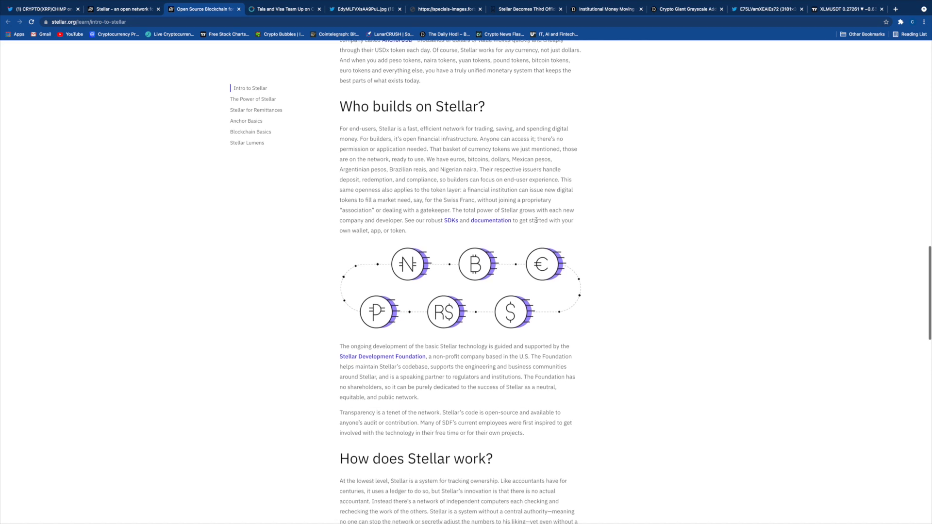
# Continue scrolling the article to its closing 'Where is Stellar going?' section.
pyautogui.scroll(-3)
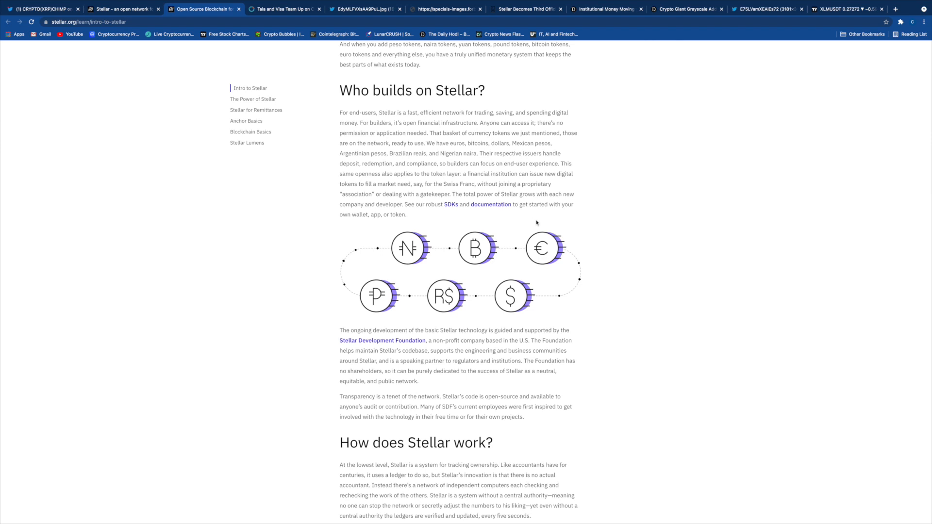
pyautogui.scroll(-3)
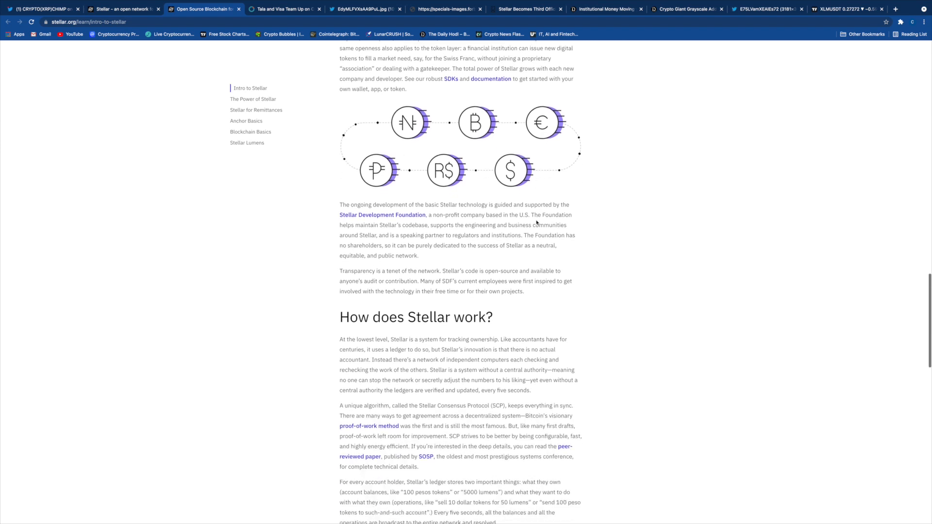
pyautogui.scroll(-3)
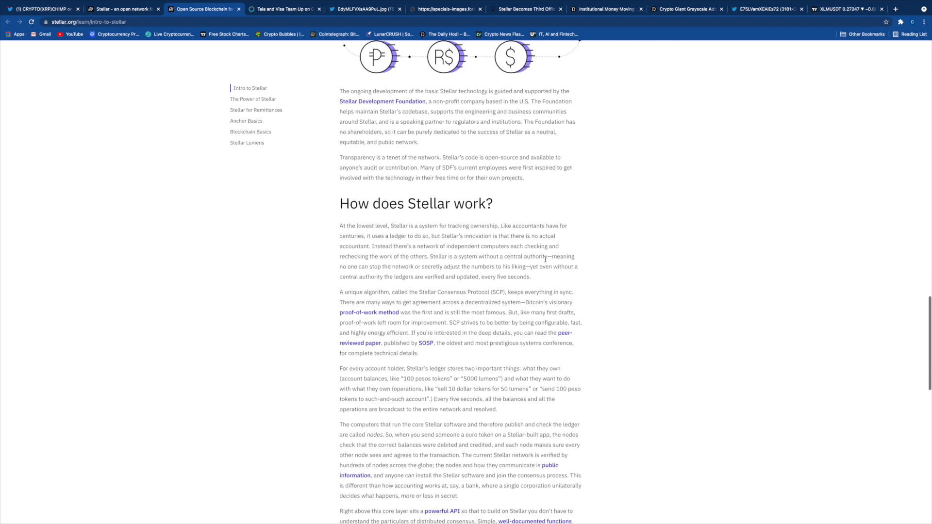
pyautogui.scroll(-3)
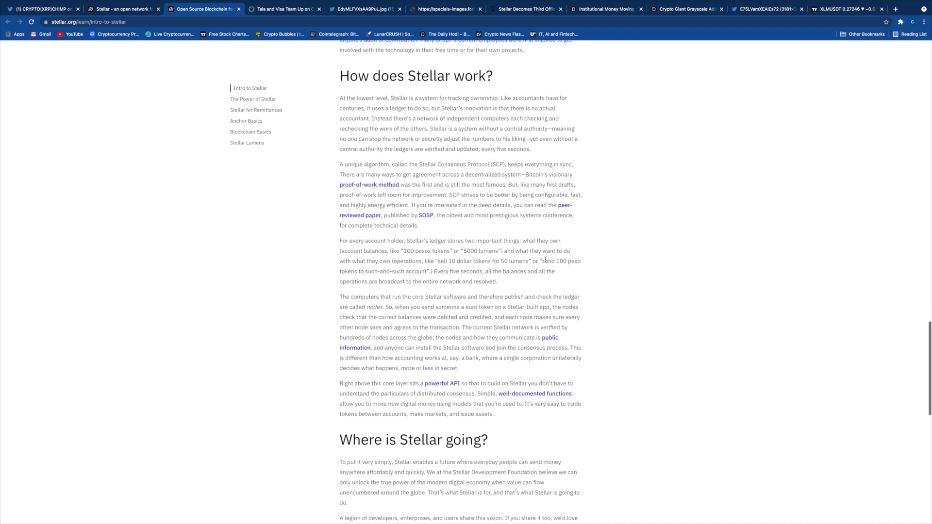
pyautogui.scroll(-3)
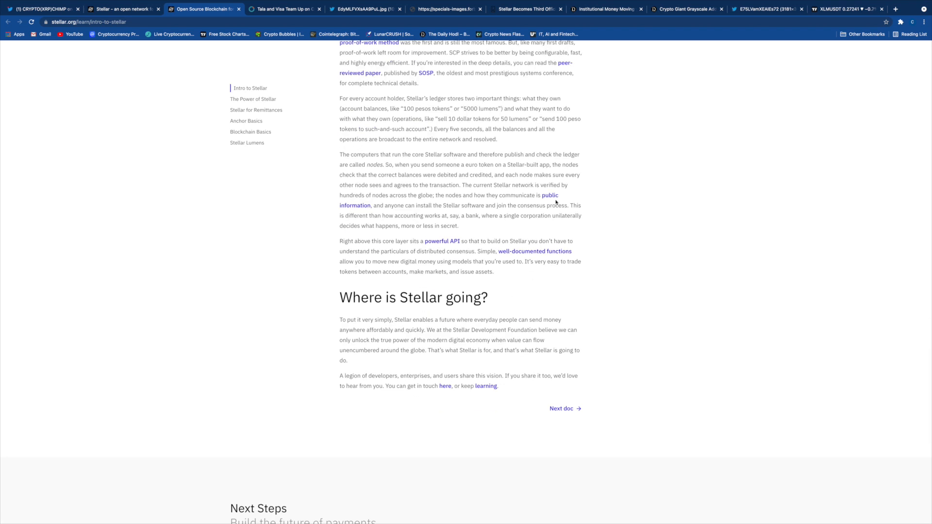
pyautogui.scroll(3)
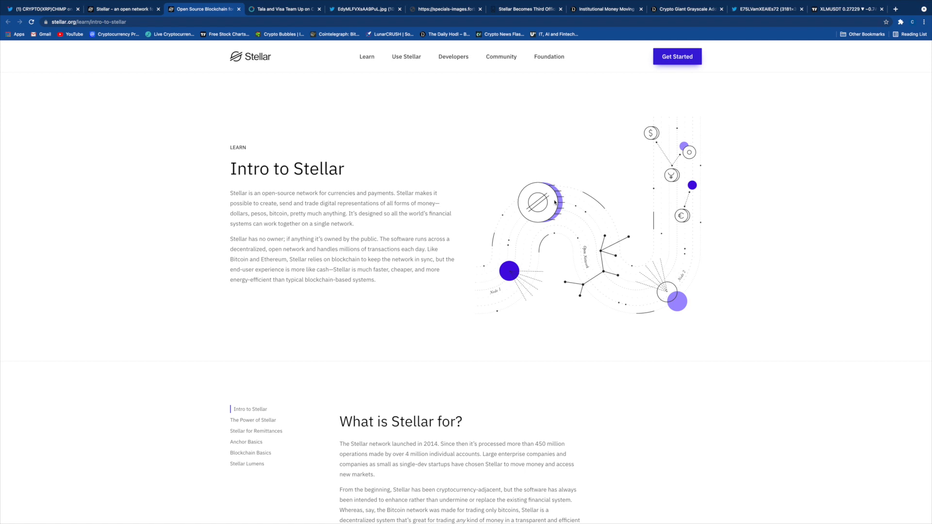
pyautogui.moveTo(388, 164)
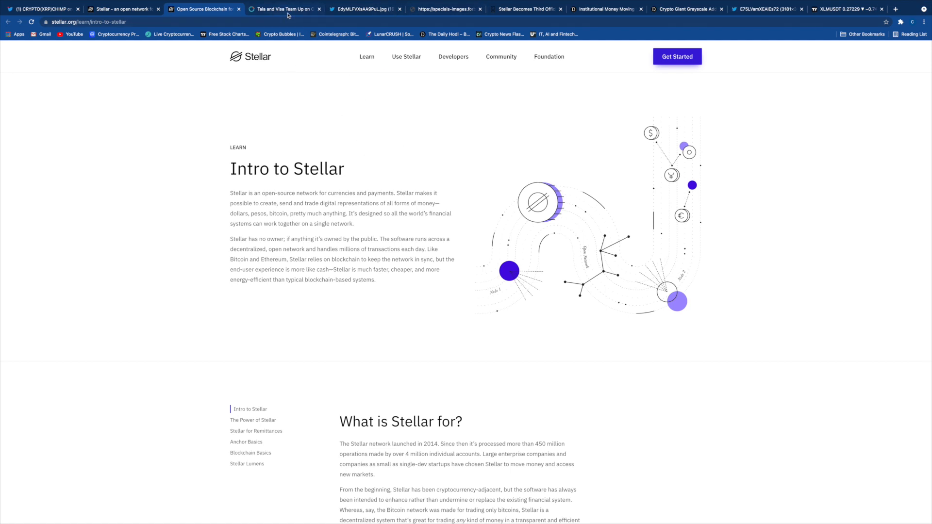
pyautogui.moveTo(285, 8)
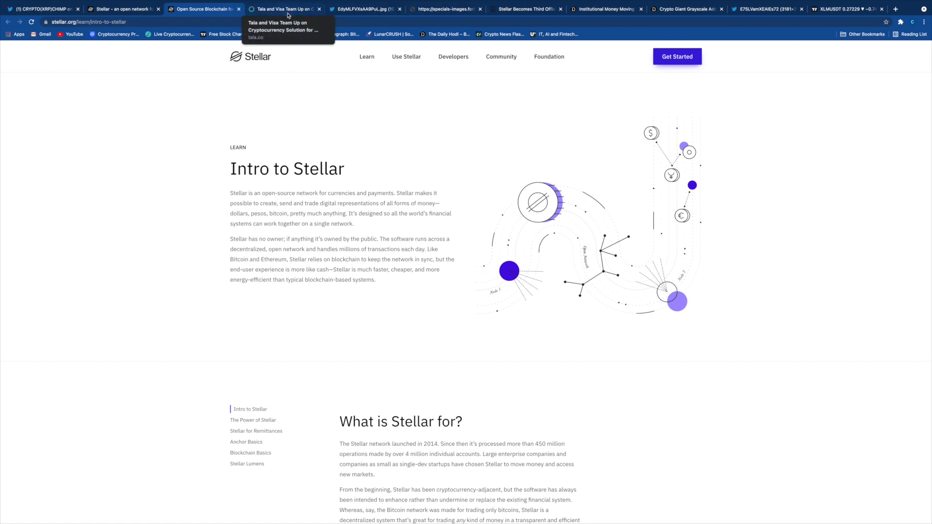
pyautogui.moveTo(569, 195)
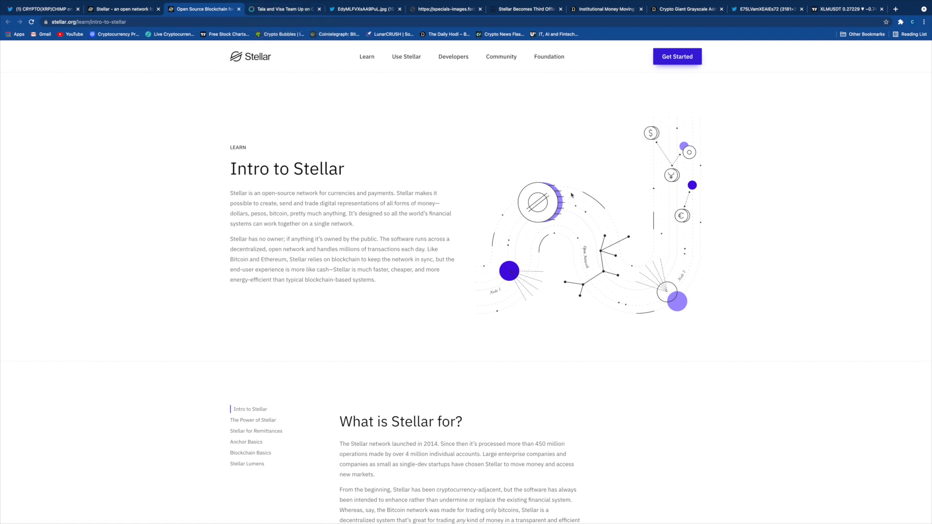
# Open the Tala and Visa partnership article and highlight its 'Stellar Development Foundation' mention.
pyautogui.click(285, 9)
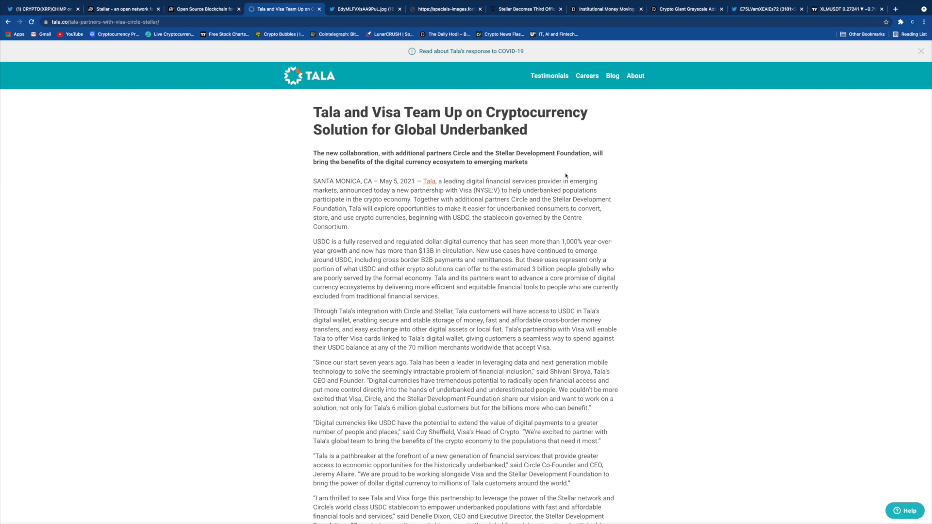
pyautogui.moveTo(554, 199); pyautogui.dragTo(560, 209)
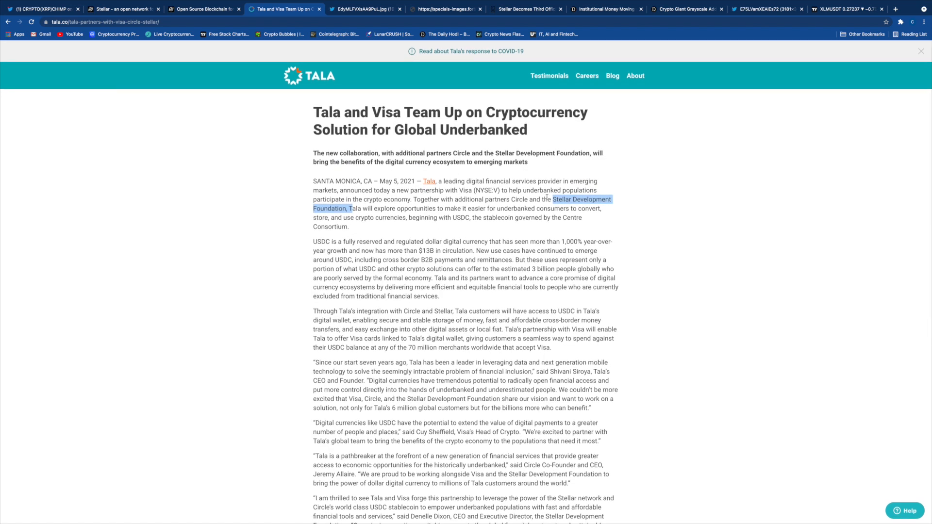
pyautogui.moveTo(451, 226)
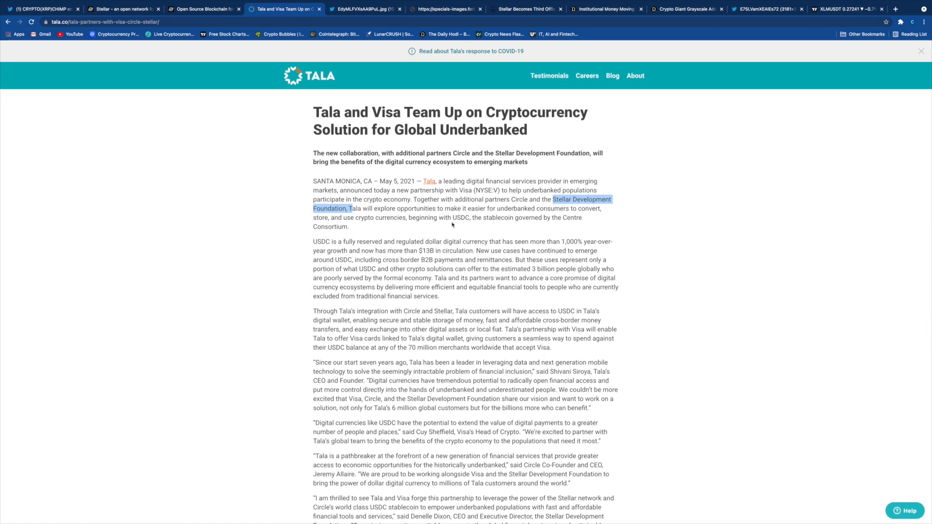
pyautogui.moveTo(459, 231)
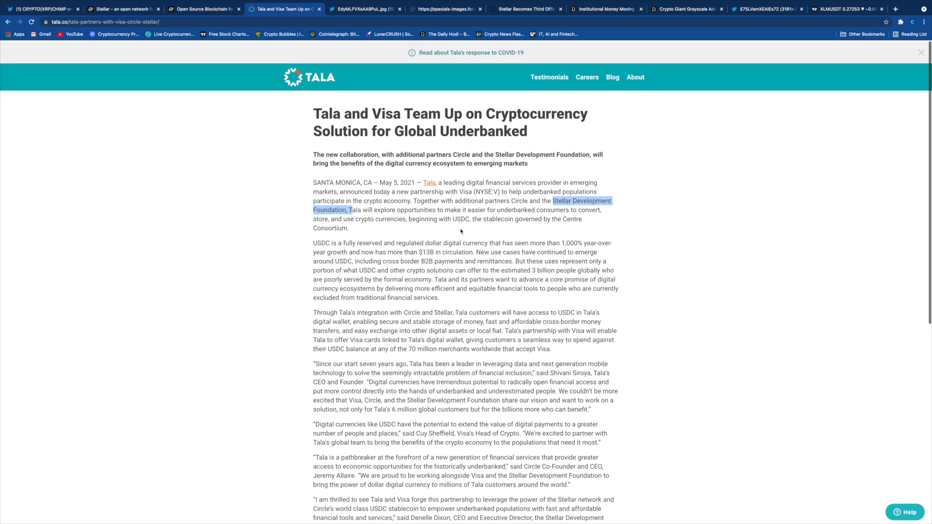
pyautogui.scroll(-3)
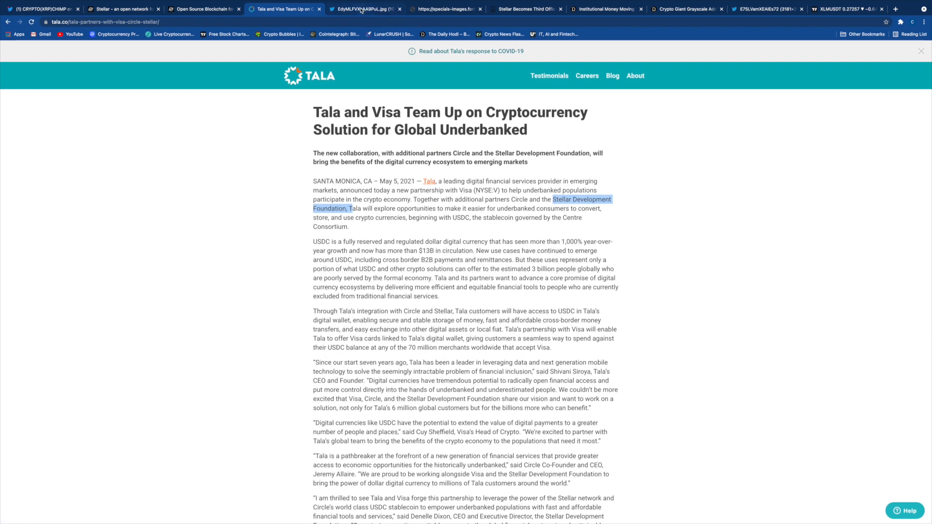
pyautogui.click(364, 9)
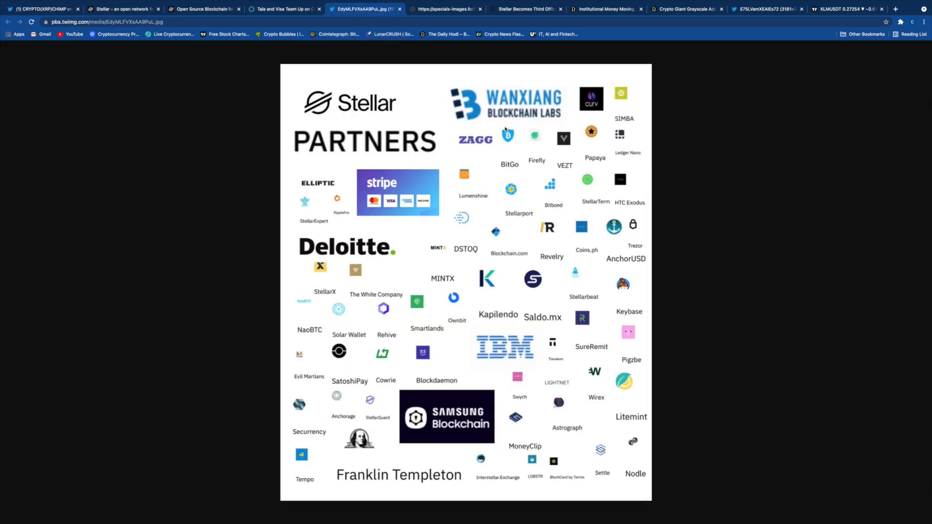
pyautogui.moveTo(510, 512)
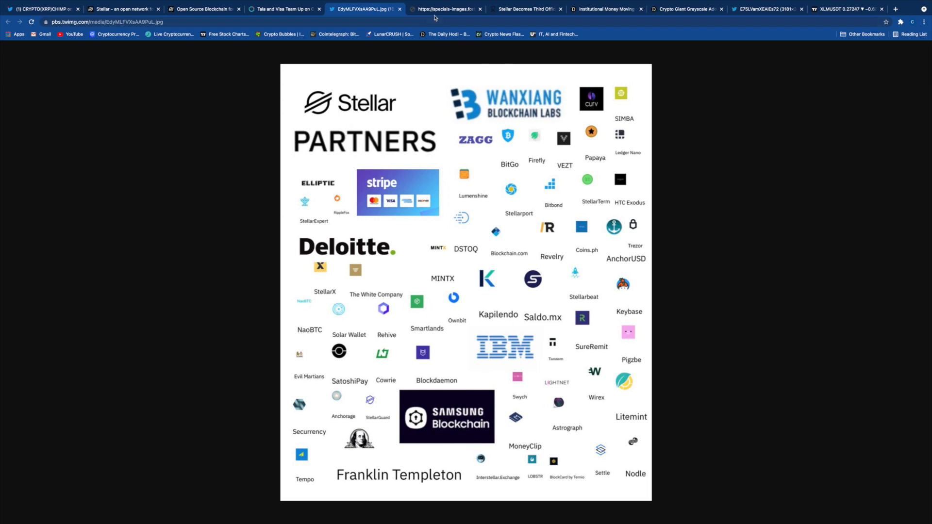
pyautogui.moveTo(427, 435)
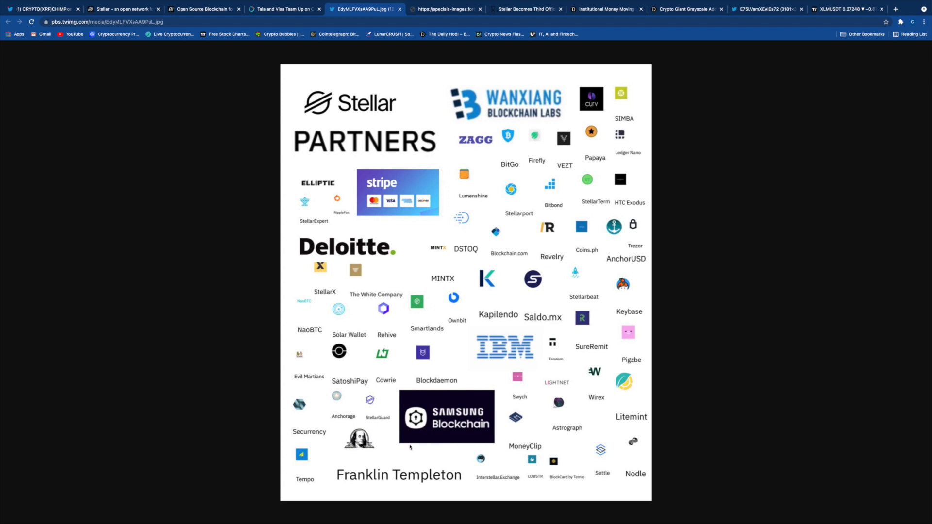
pyautogui.moveTo(346, 388)
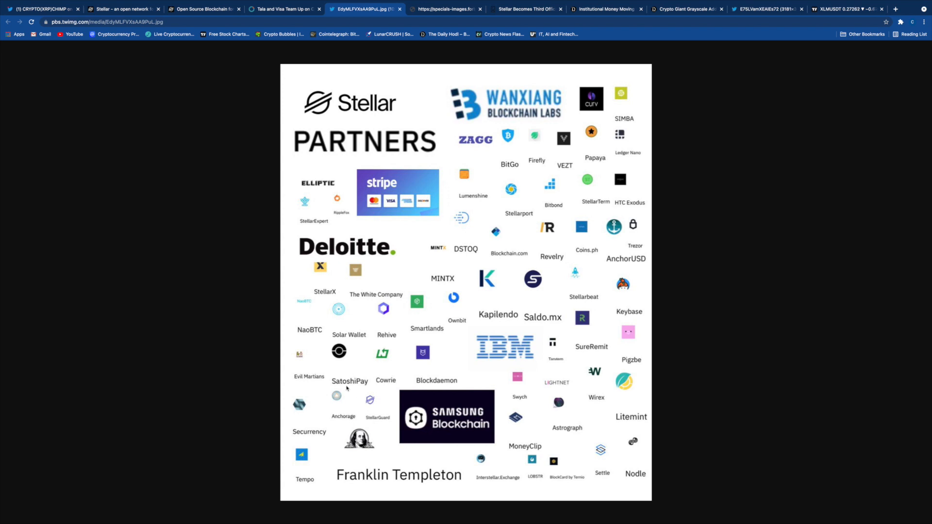
pyautogui.moveTo(574, 356)
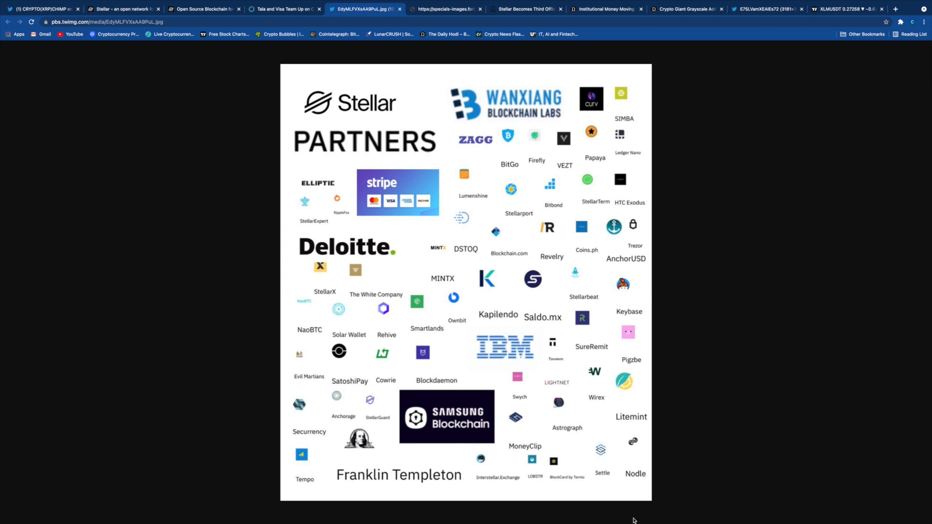
pyautogui.moveTo(592, 482)
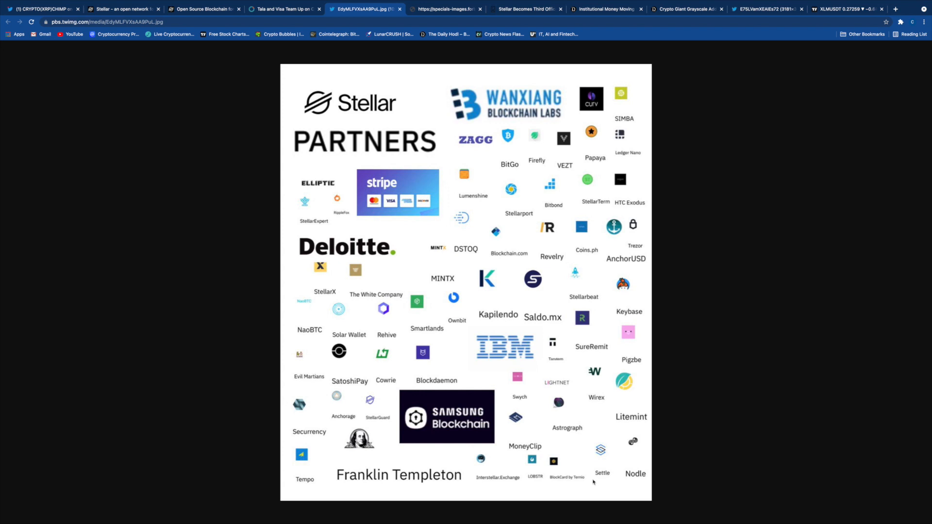
pyautogui.moveTo(339, 120)
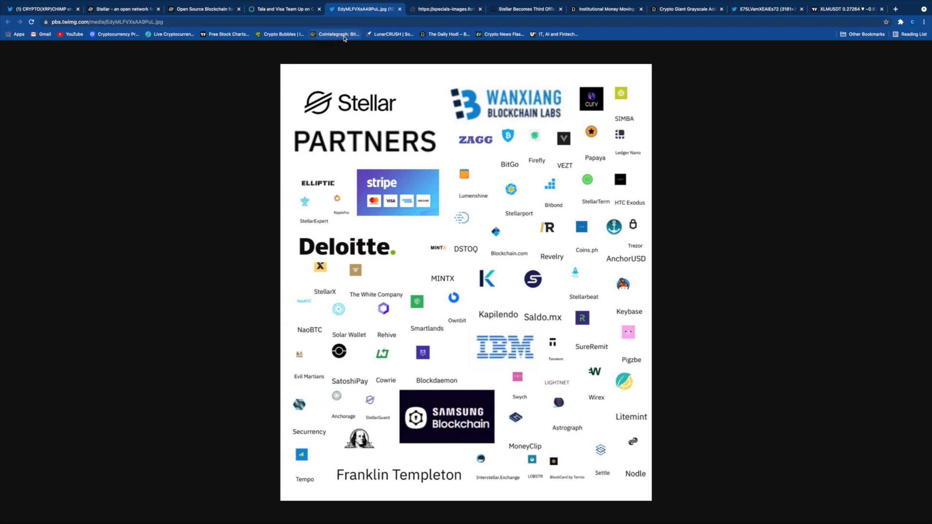
pyautogui.moveTo(337, 34)
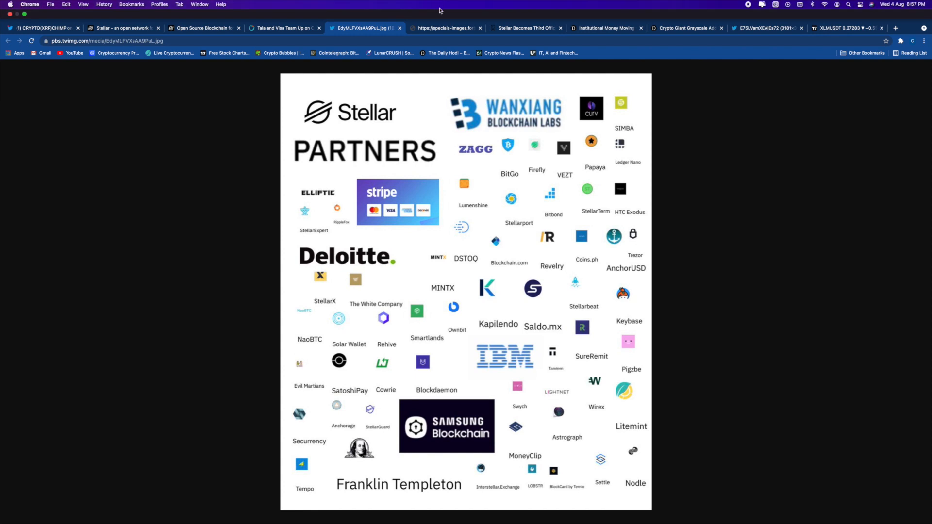
pyautogui.moveTo(430, 23)
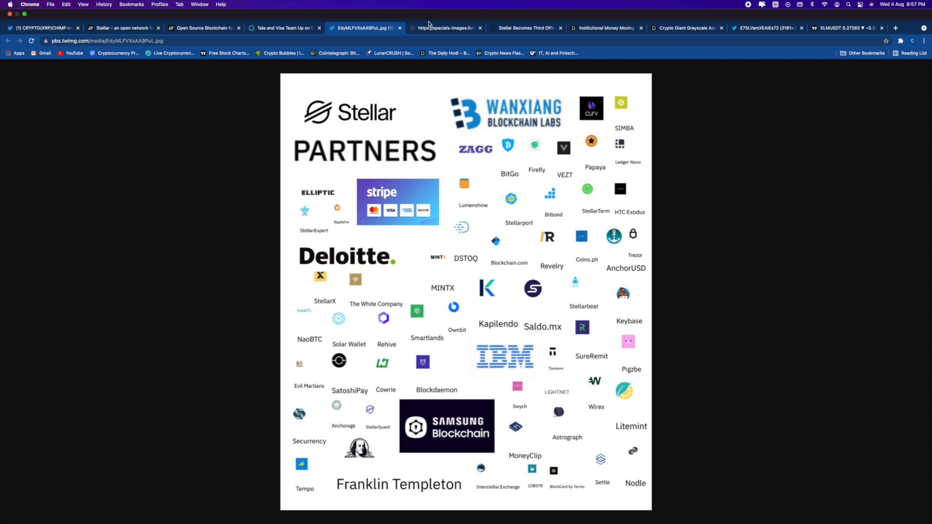
# Switch to the Finance Magnates article 'Stellar Becomes Third Official Blockchain for USDC Stablecoin'.
pyautogui.click(525, 9)
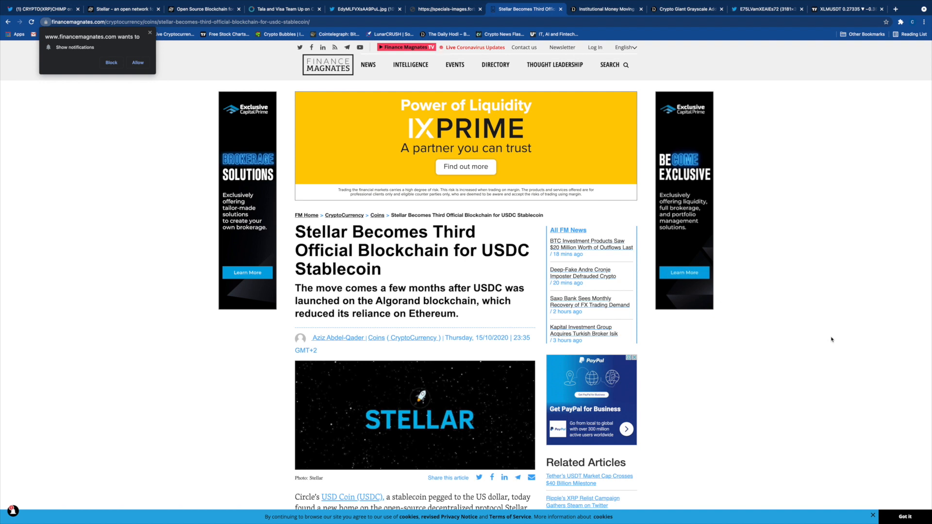
pyautogui.moveTo(599, 357)
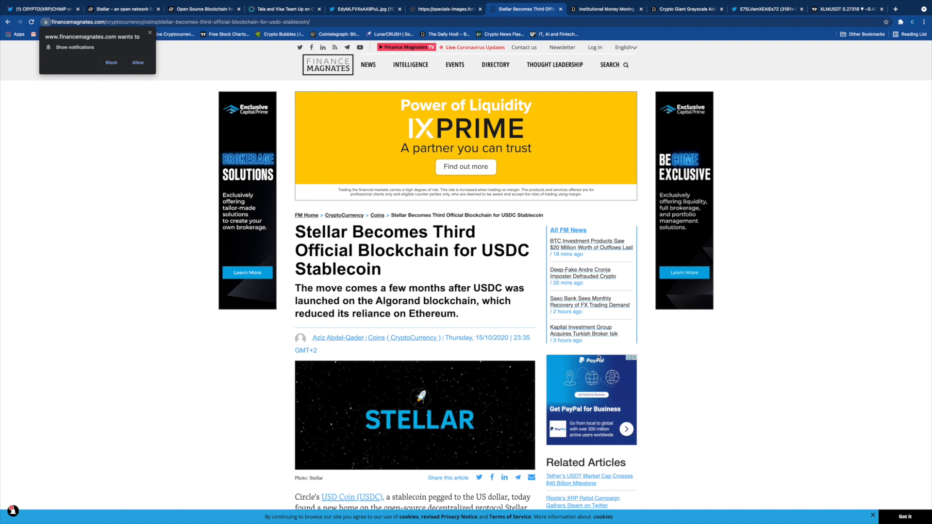
pyautogui.scroll(-3)
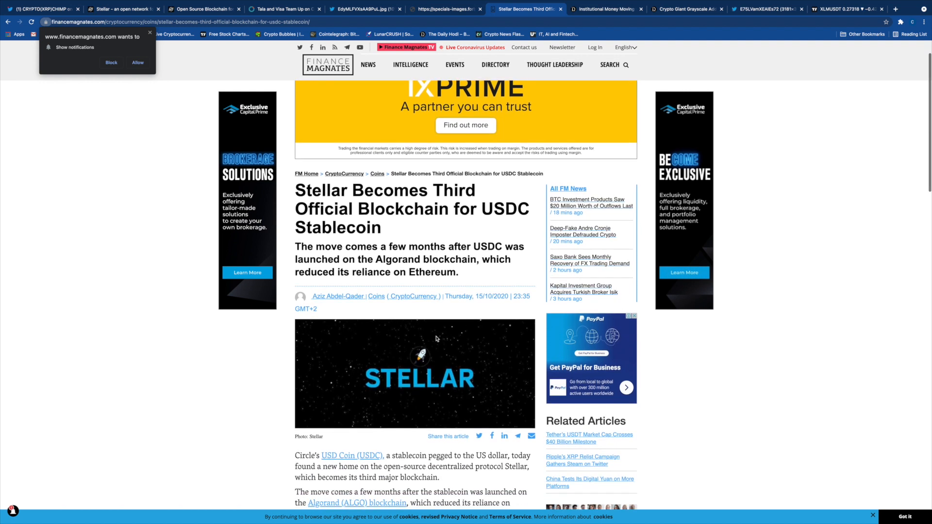
pyautogui.scroll(-3)
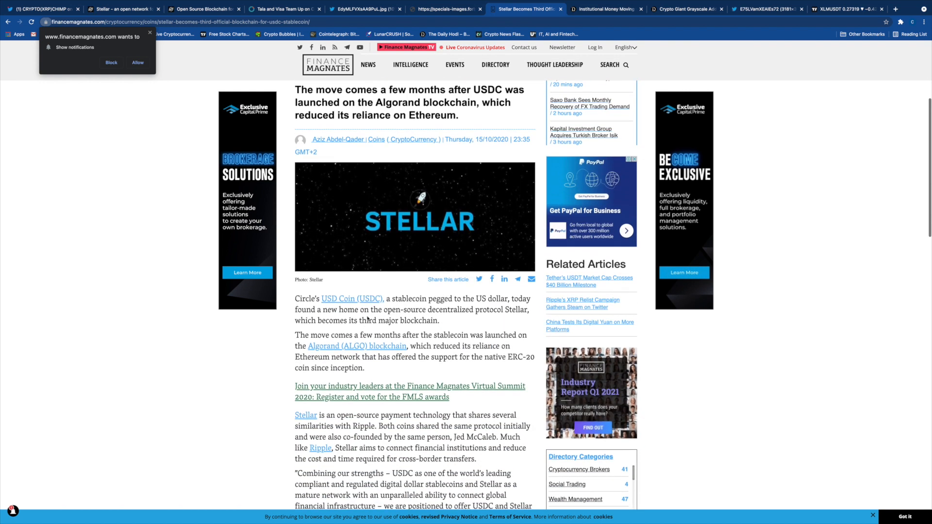
pyautogui.scroll(-3)
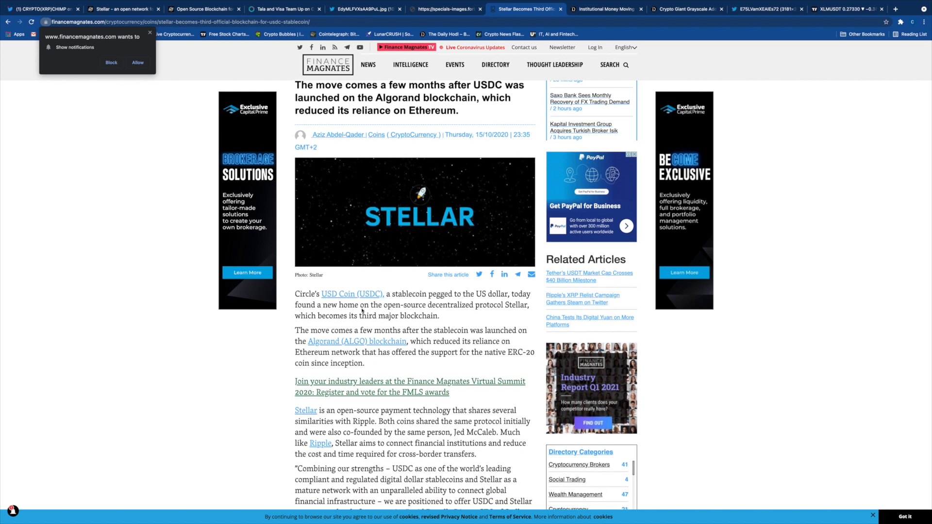
pyautogui.moveTo(381, 349)
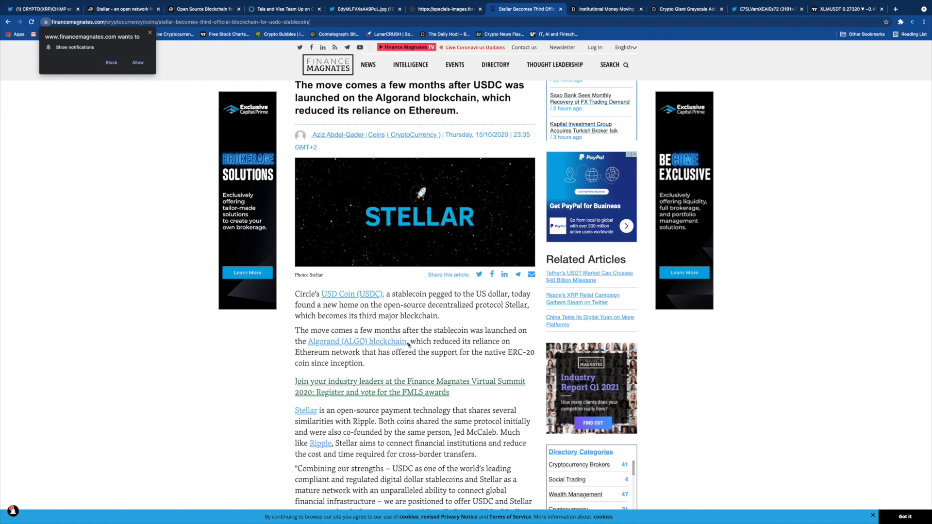
pyautogui.moveTo(534, 293)
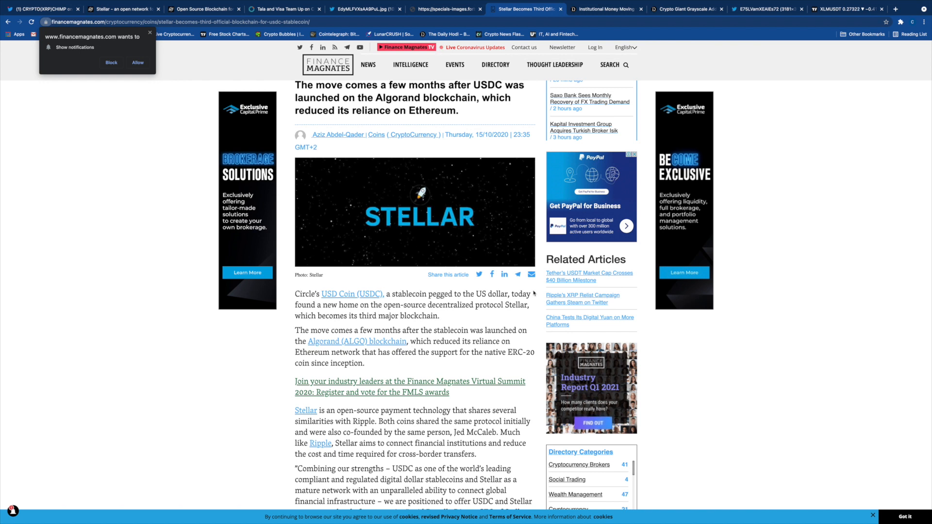
pyautogui.scroll(-3)
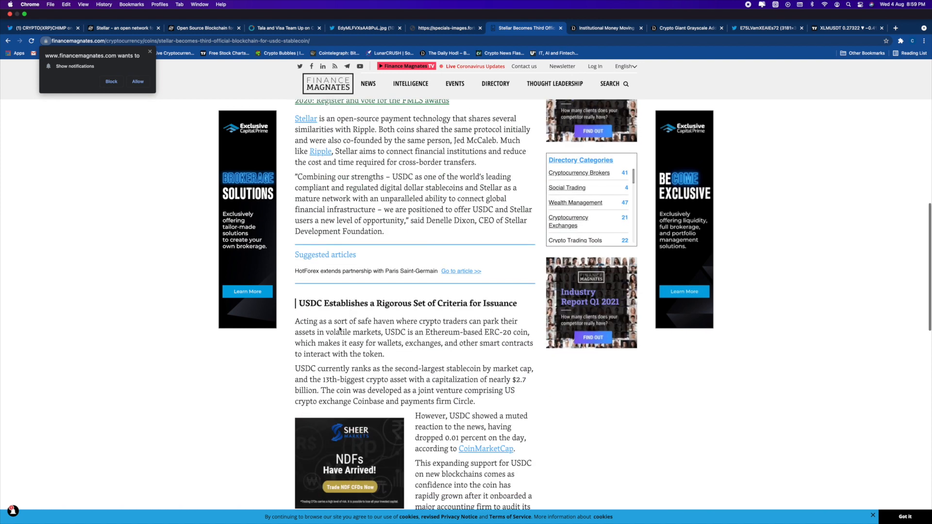
pyautogui.scroll(3)
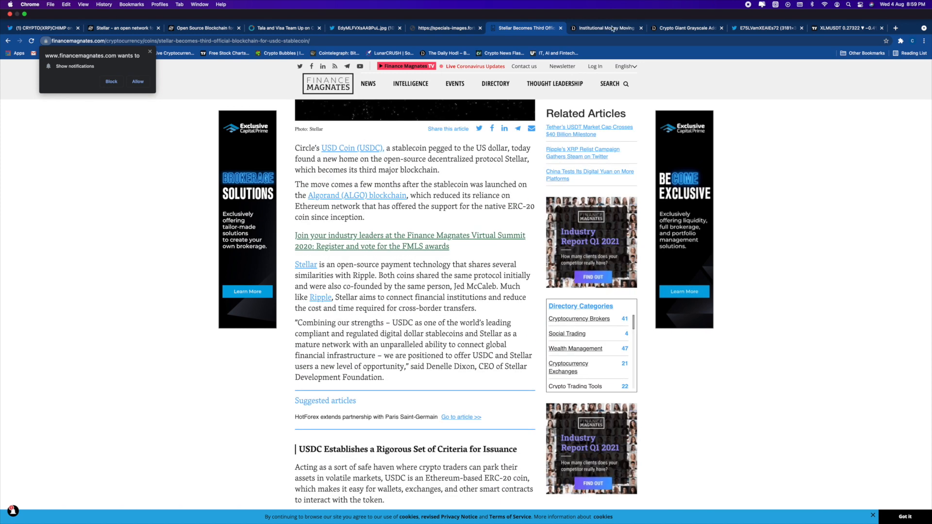
# Read through the Cardano and Stellar institutional money article.
pyautogui.click(605, 9)
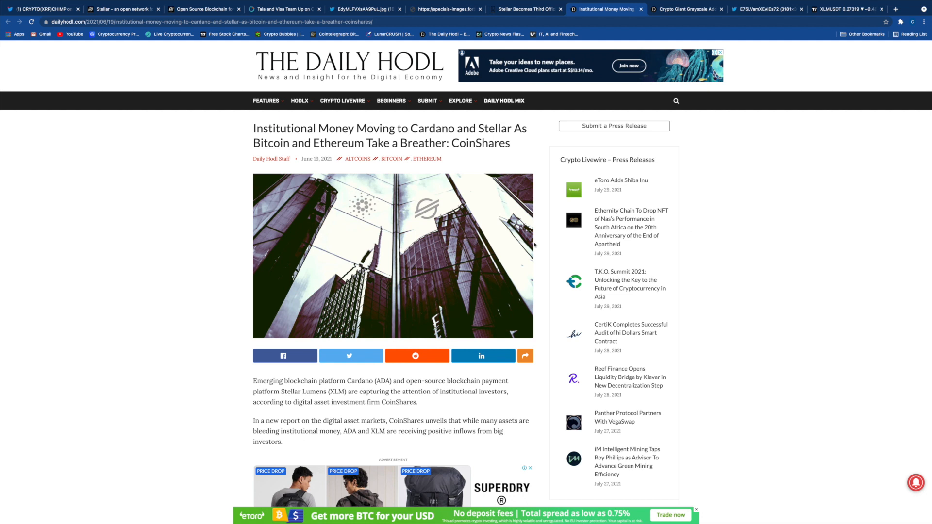
pyautogui.scroll(-3)
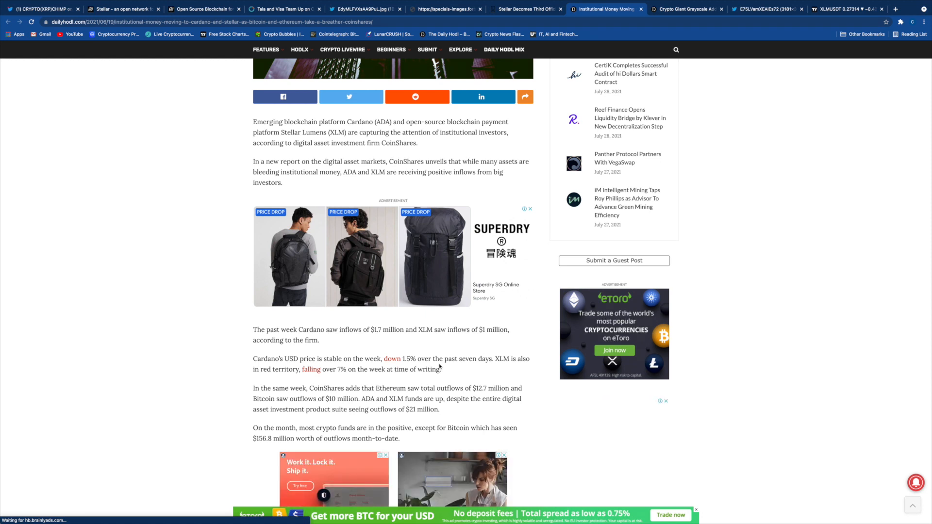
pyautogui.scroll(-3)
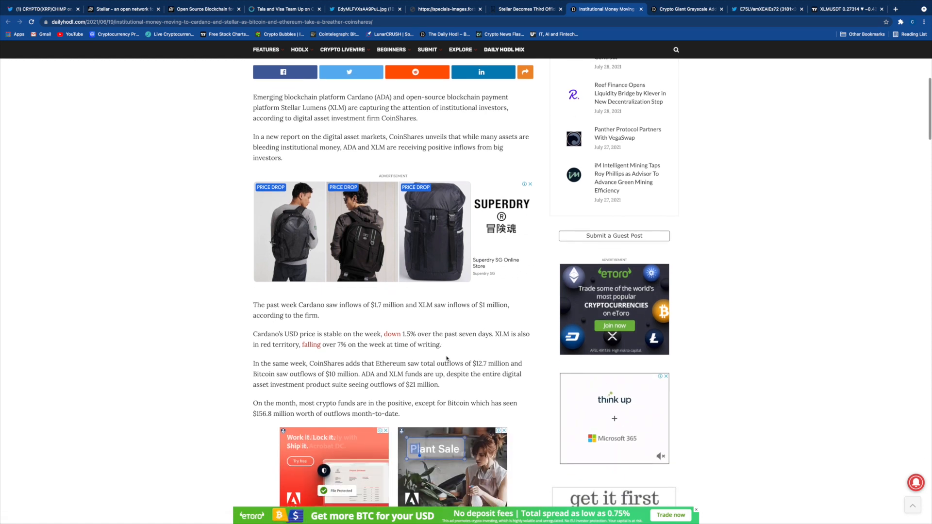
pyautogui.scroll(-3)
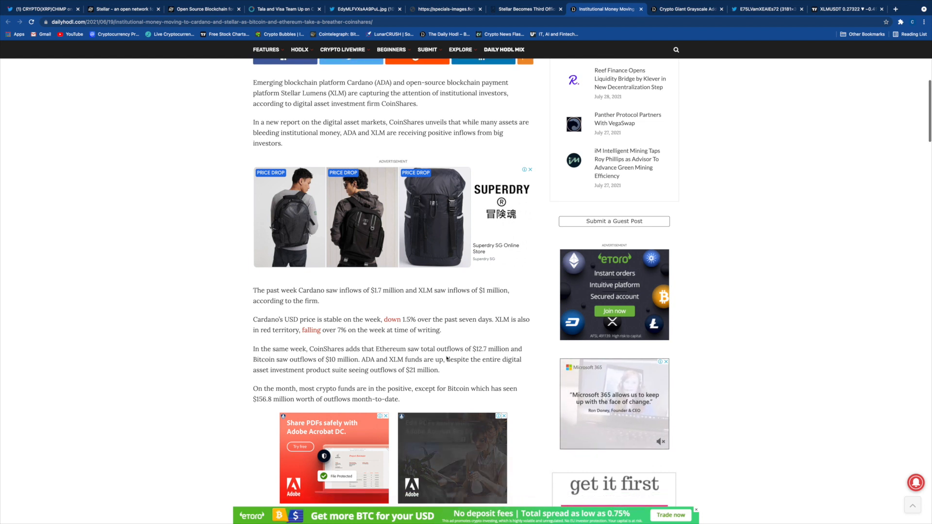
pyautogui.scroll(-3)
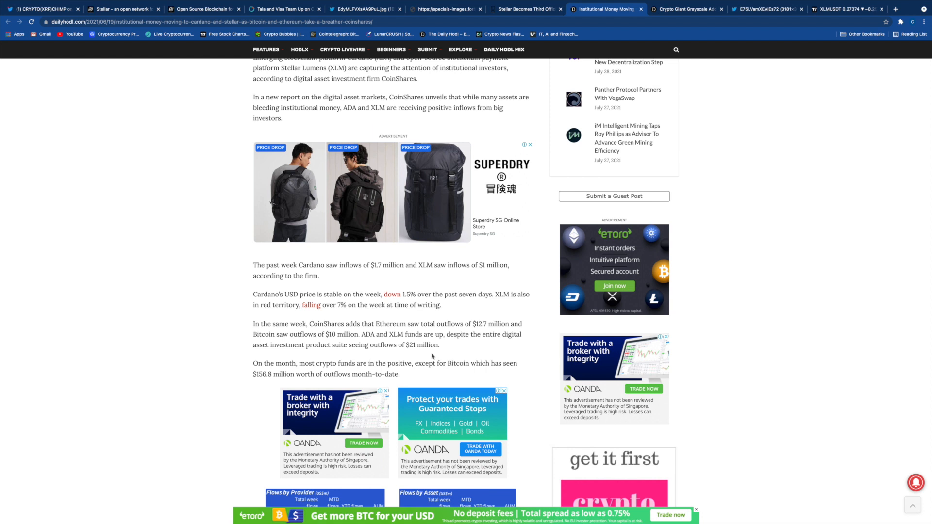
pyautogui.scroll(-3)
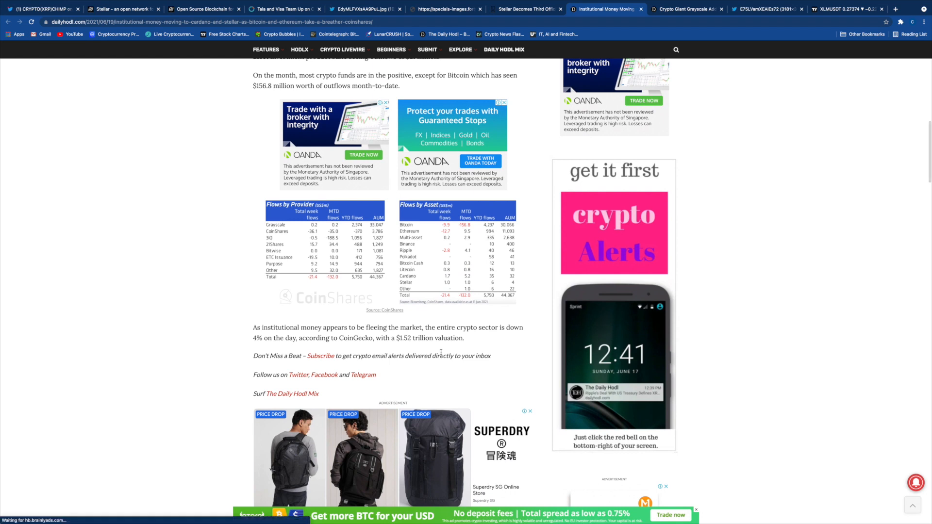
pyautogui.scroll(3)
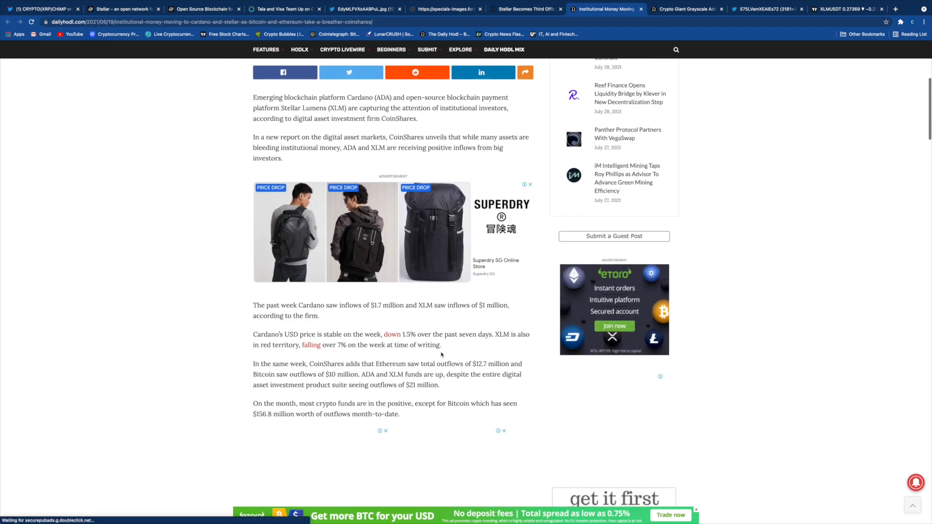
pyautogui.scroll(3)
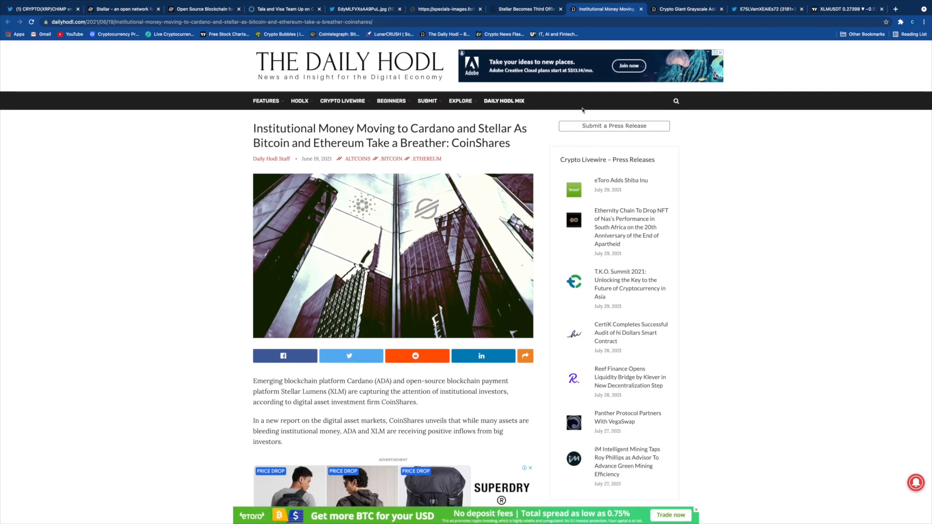
# Switch to The Daily Hodl's 'Grayscale Adds $1 Billion in 24 Hours' article.
pyautogui.click(686, 8)
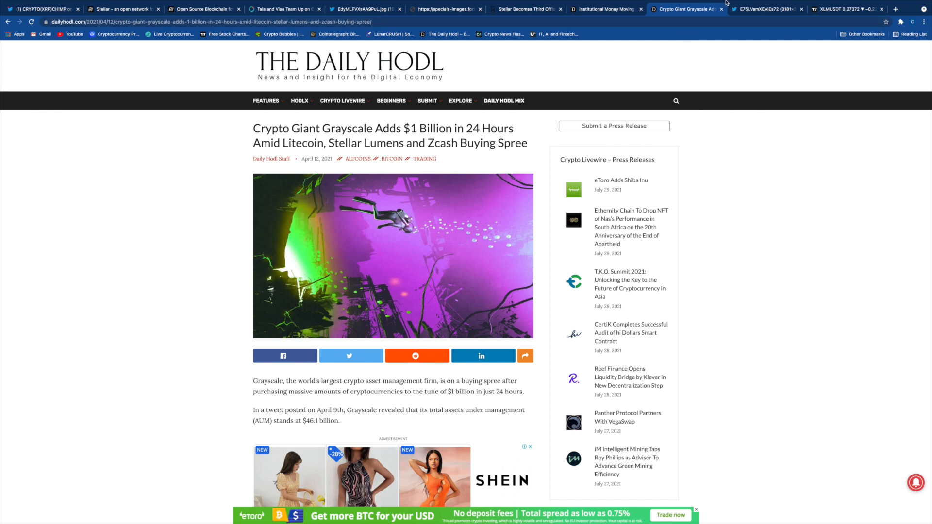
# View the Grayscale products table image showing the Stellar Lumens Trust at $19.7M AUM.
pyautogui.click(766, 9)
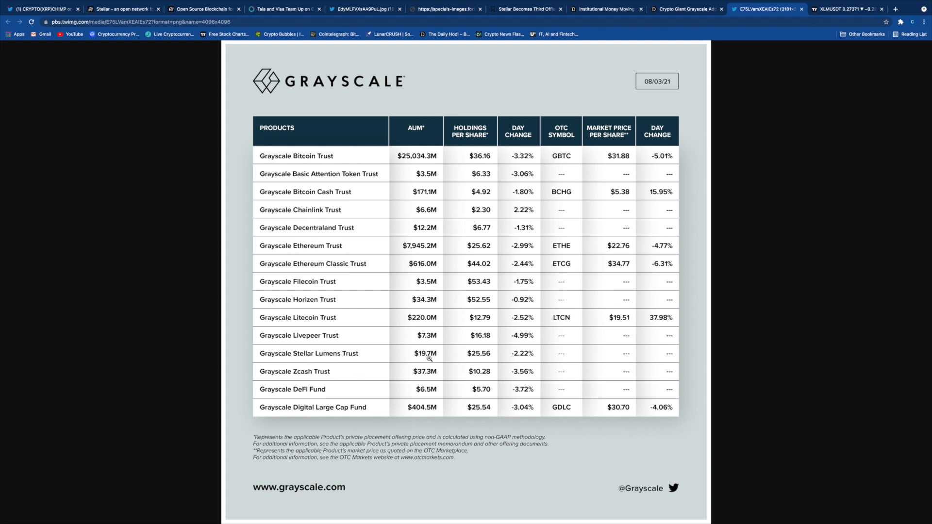
pyautogui.moveTo(440, 361)
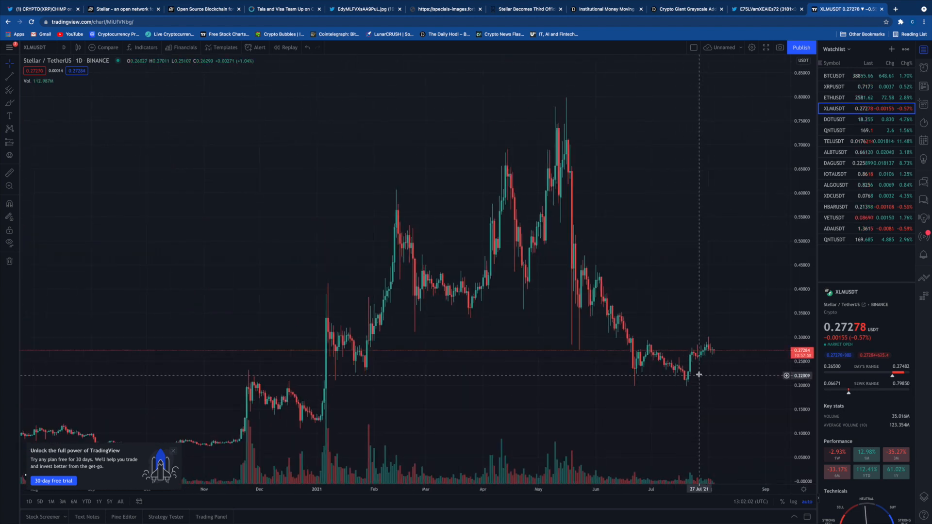
pyautogui.moveTo(716, 354)
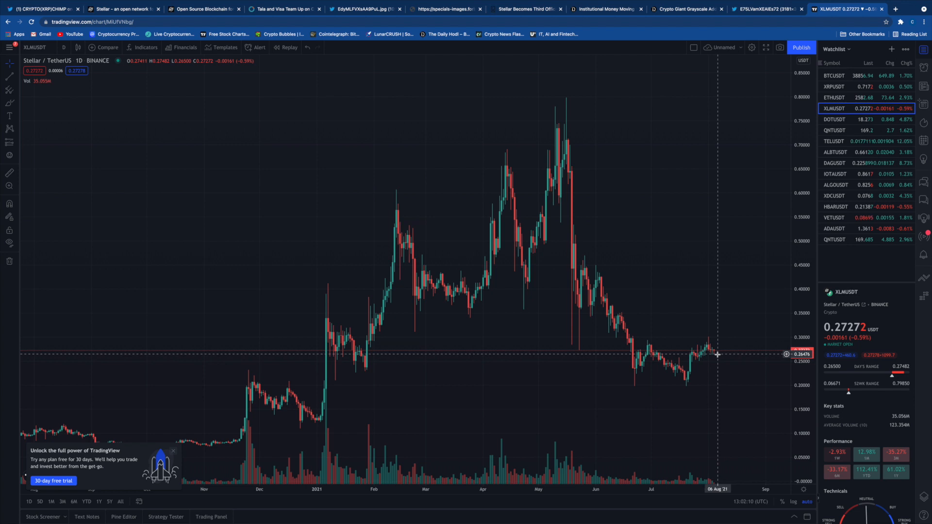
pyautogui.moveTo(726, 347)
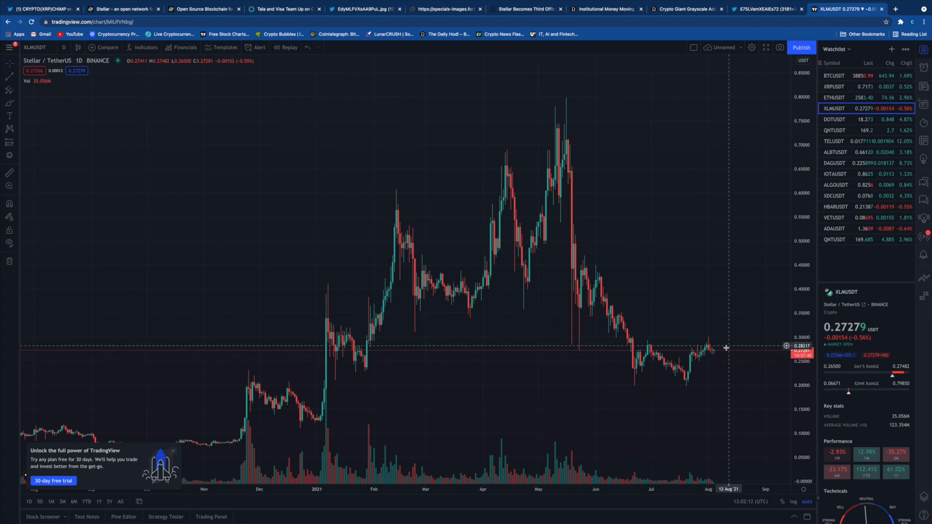
pyautogui.moveTo(717, 351)
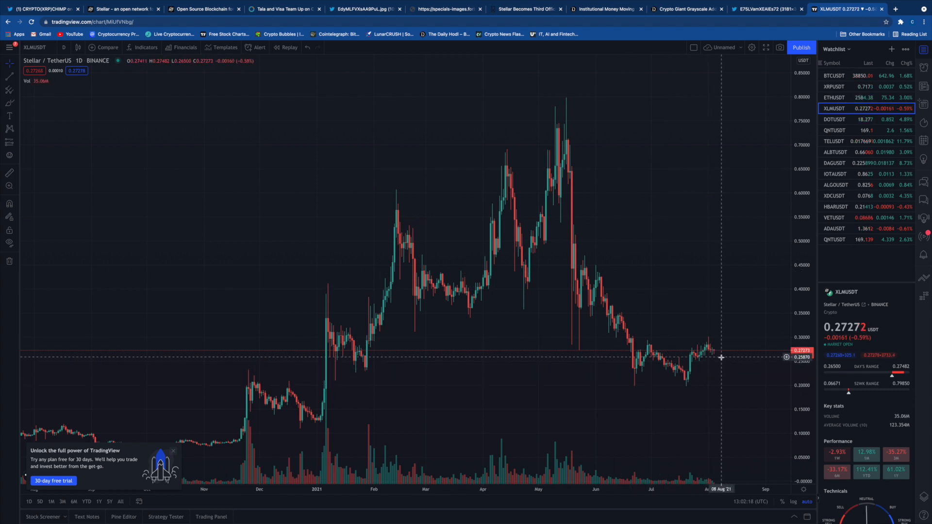
pyautogui.moveTo(718, 353)
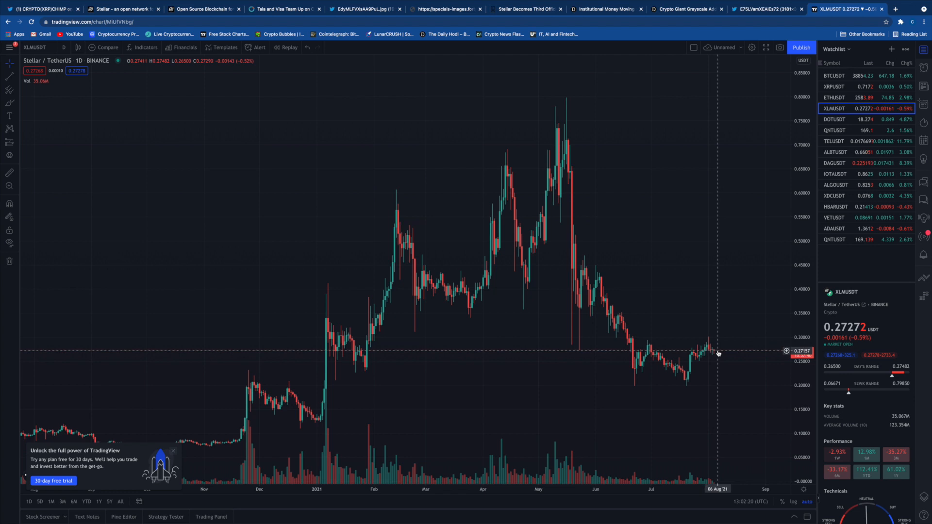
pyautogui.moveTo(715, 261)
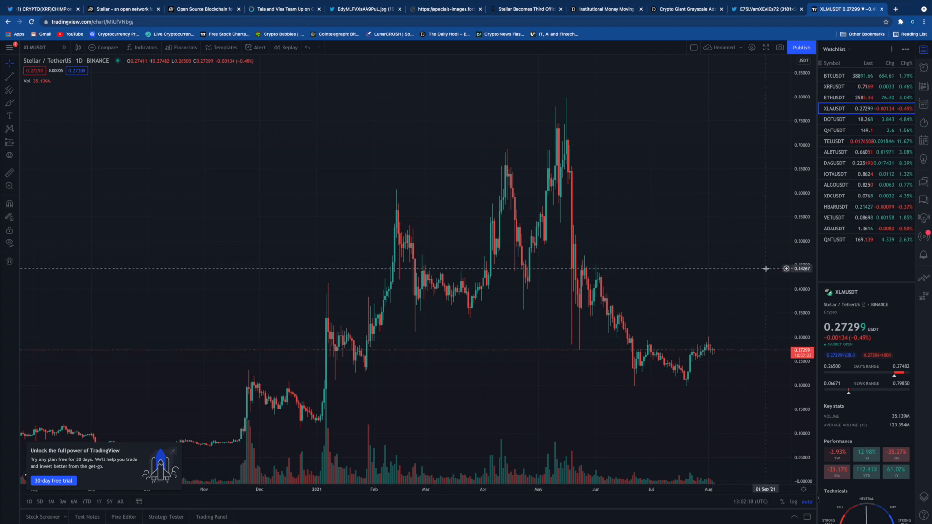
pyautogui.moveTo(750, 283)
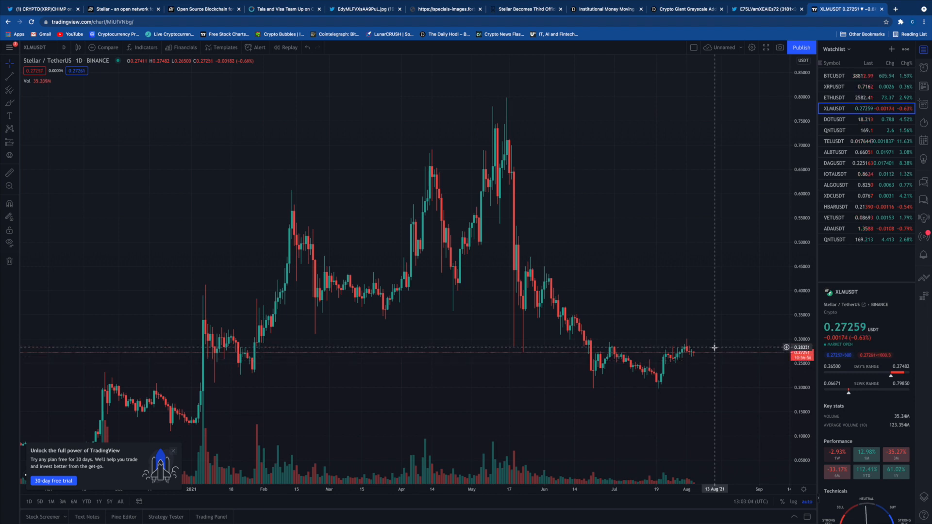
pyautogui.moveTo(722, 314)
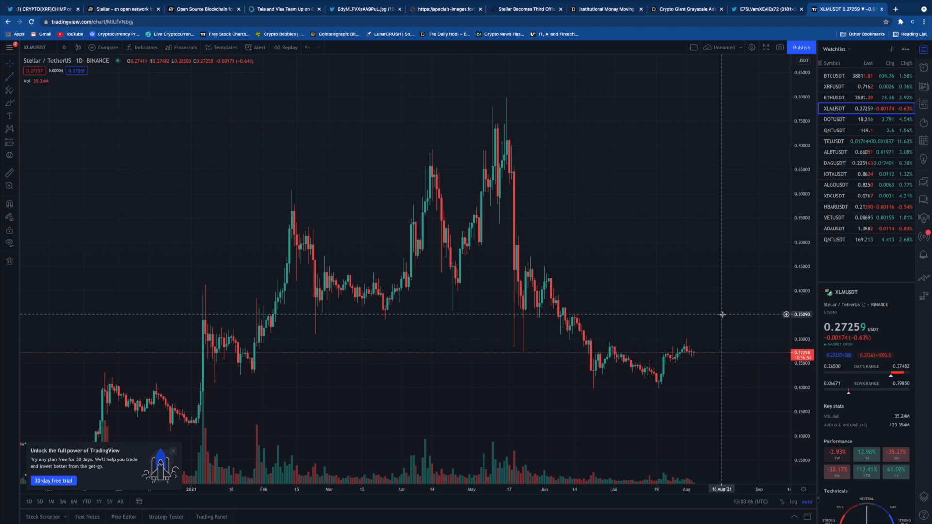
pyautogui.moveTo(742, 310)
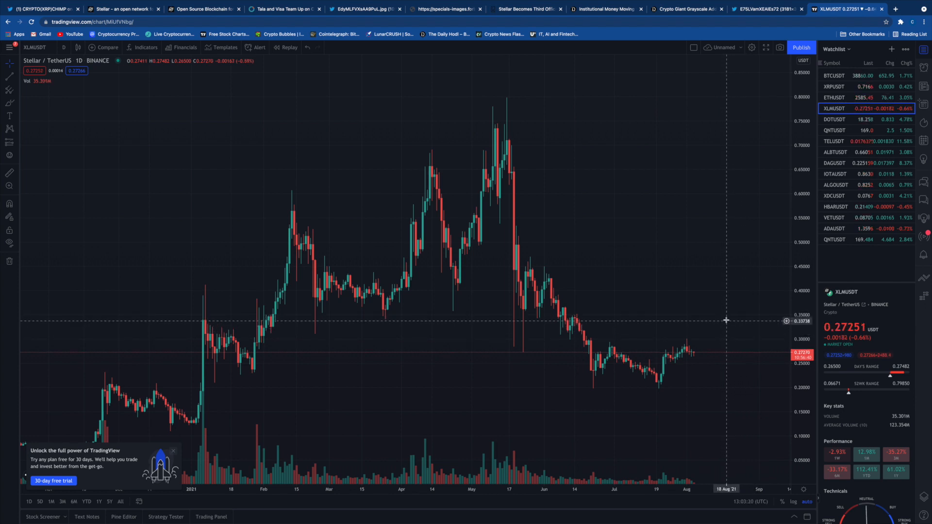
pyautogui.moveTo(721, 314)
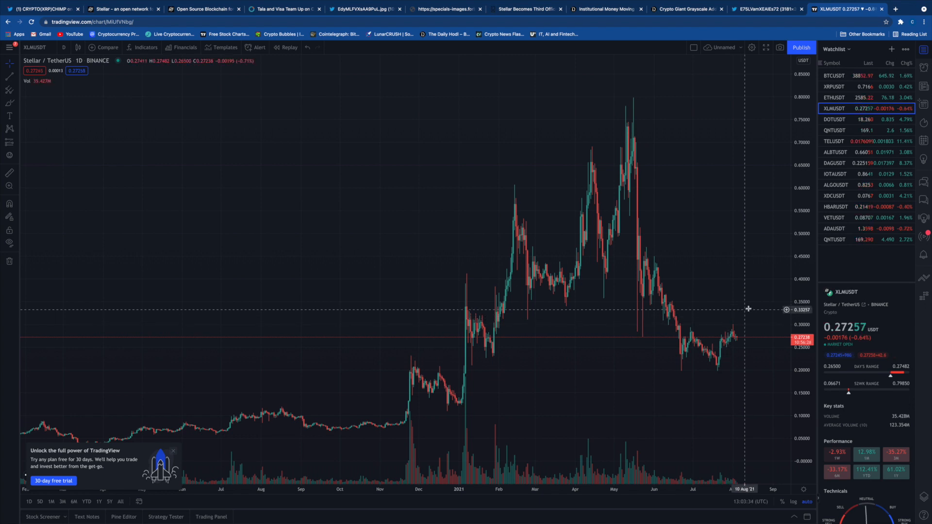
pyautogui.moveTo(735, 293)
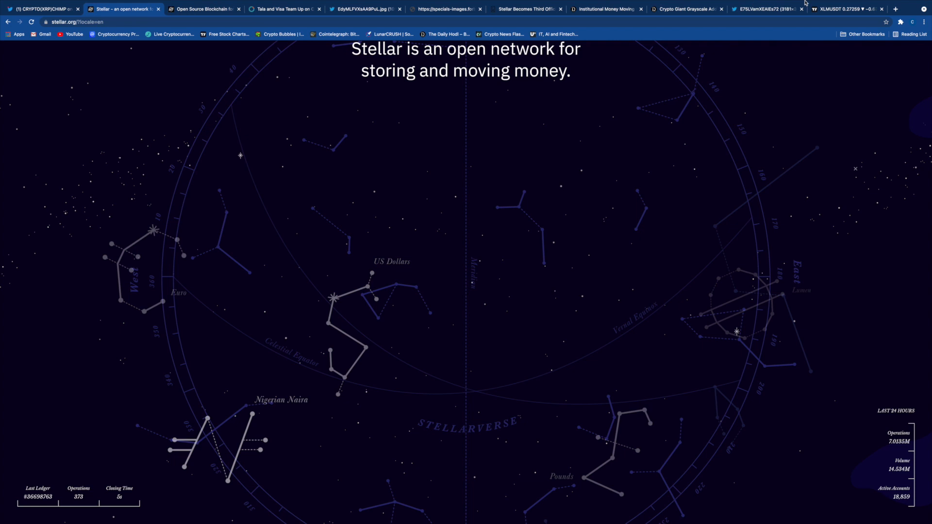
# Return to the XLM/USDT TradingView daily chart with price near $0.2726.
pyautogui.click(838, 8)
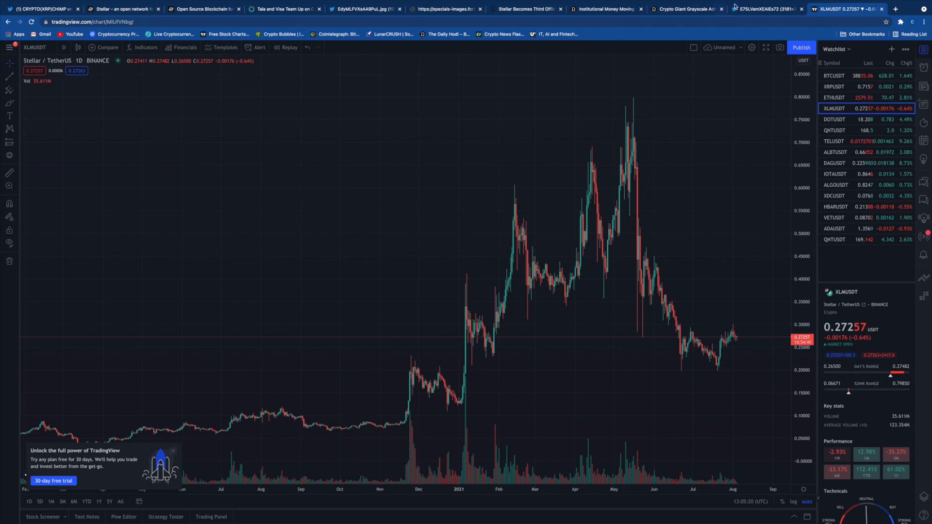
pyautogui.moveTo(741, 221)
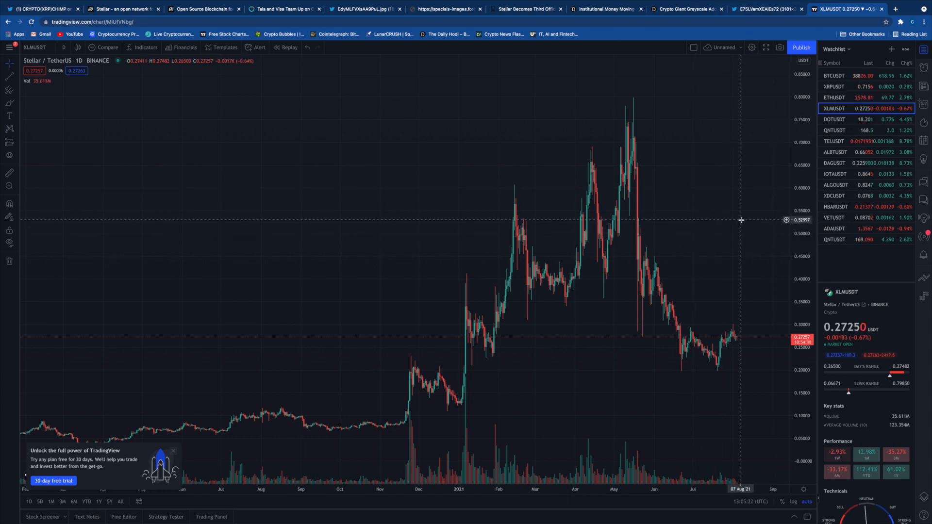